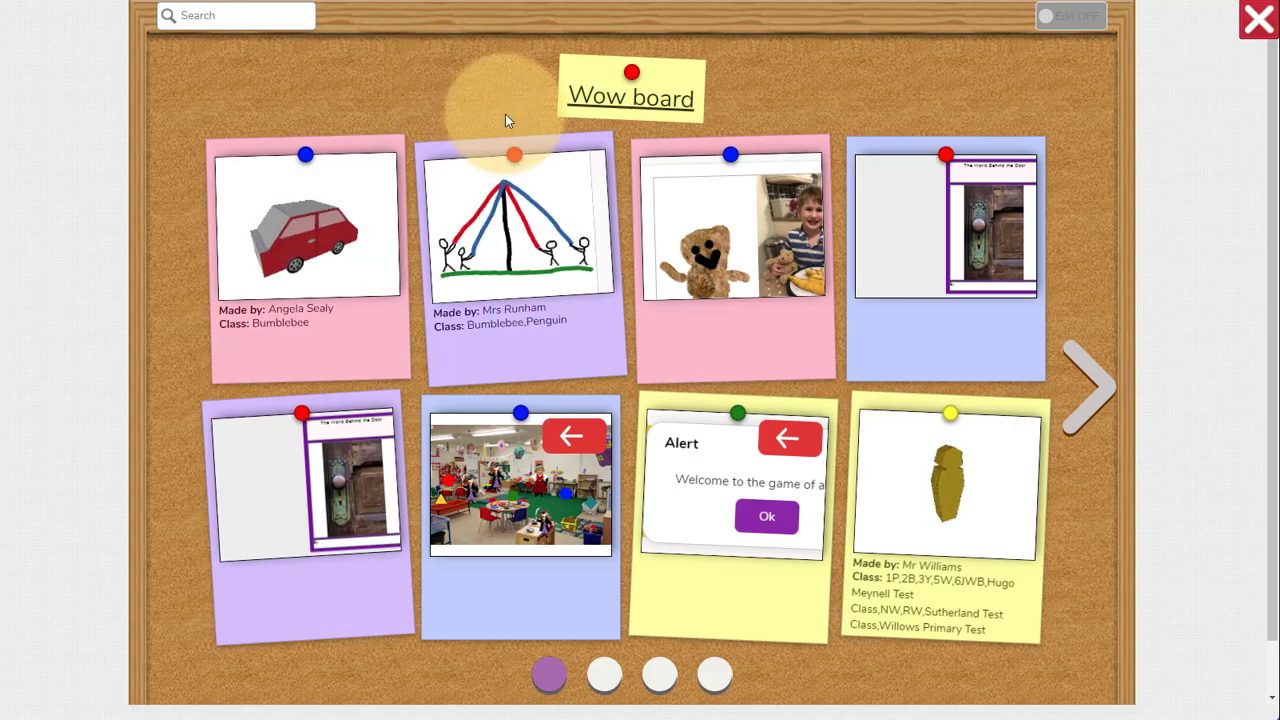
- View the maypole drawing on the Wow board and the My car pictogram blog post, then go home
{"action": "left_click", "coordinate": [516, 230]}
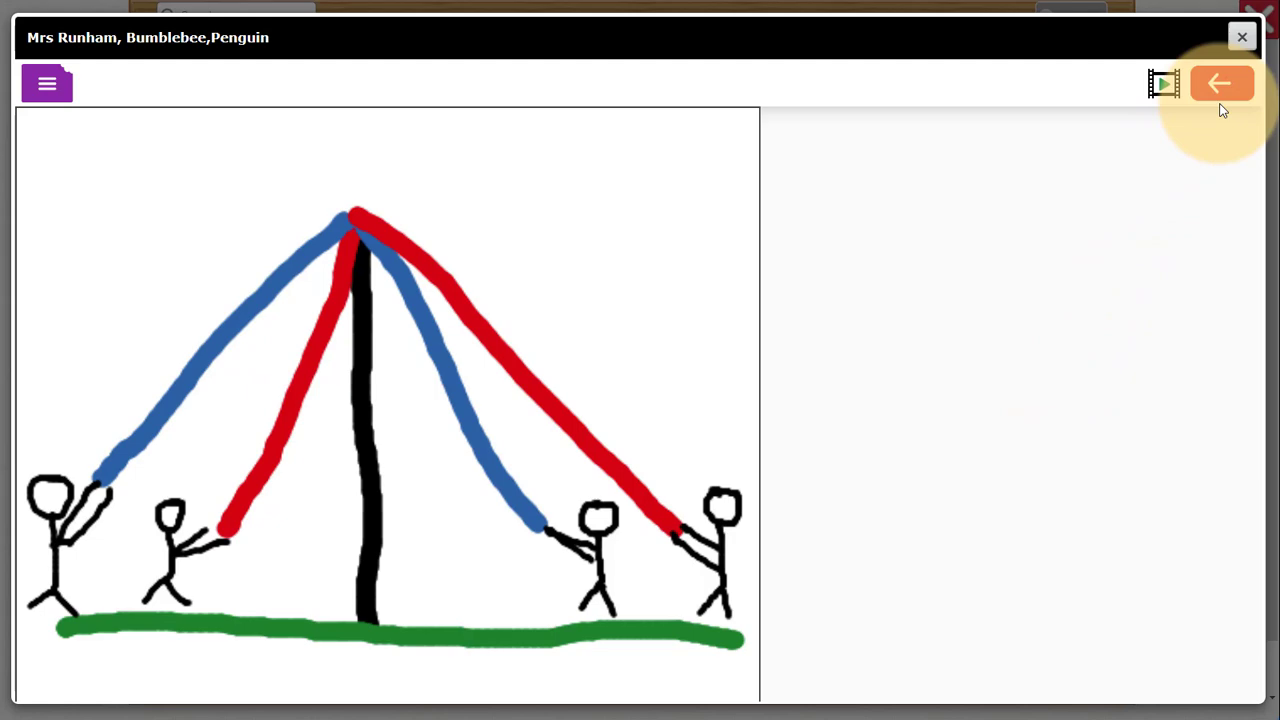
{"action": "left_click", "coordinate": [1220, 84]}
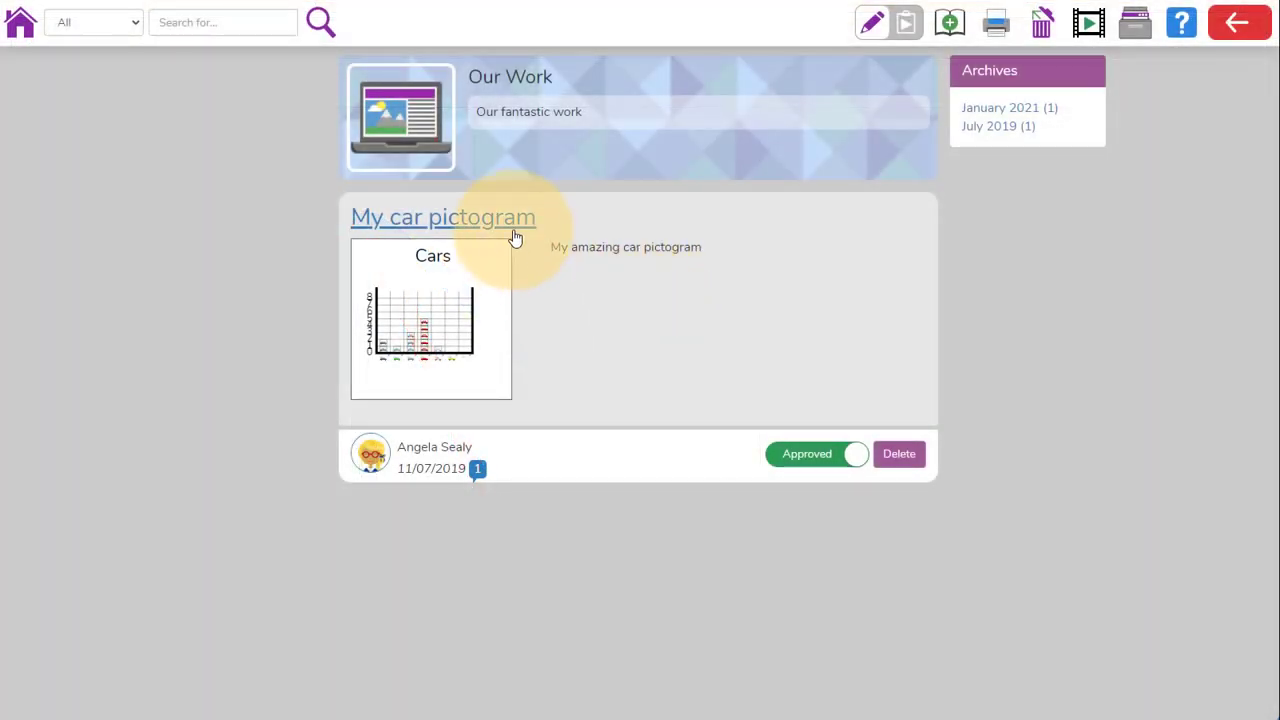
{"action": "left_click", "coordinate": [444, 216]}
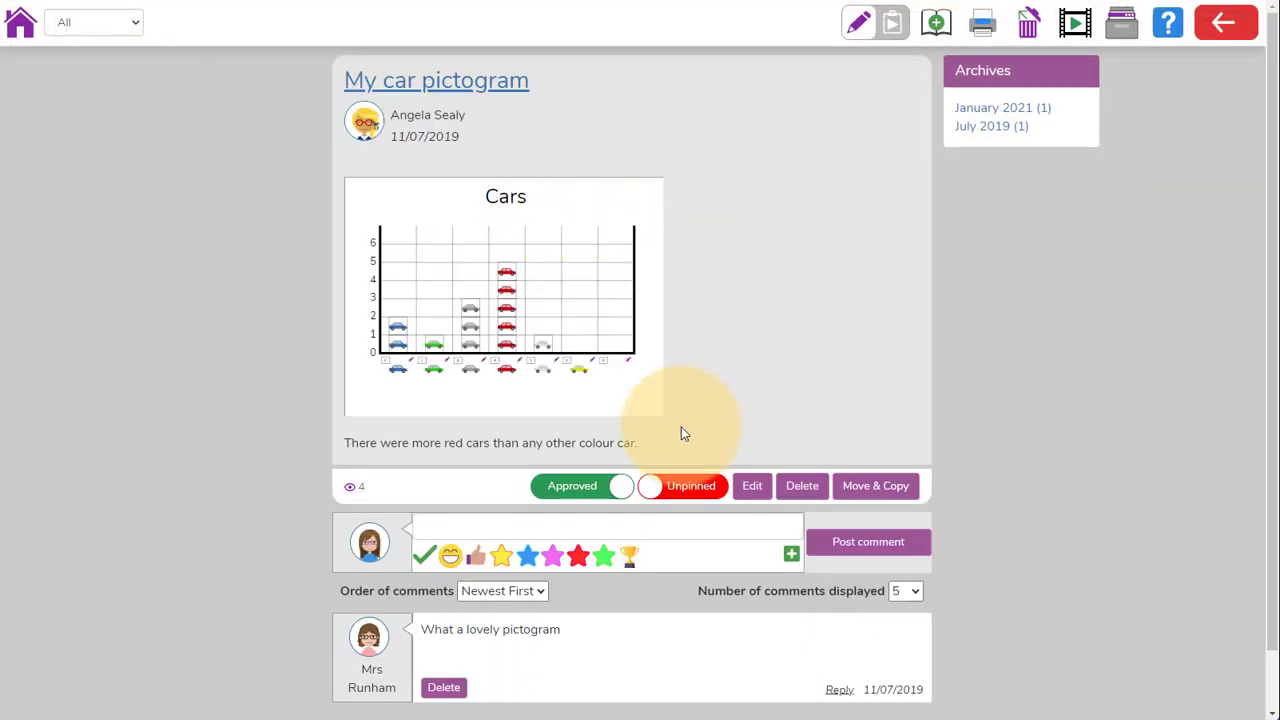
{"action": "left_click", "coordinate": [16, 24]}
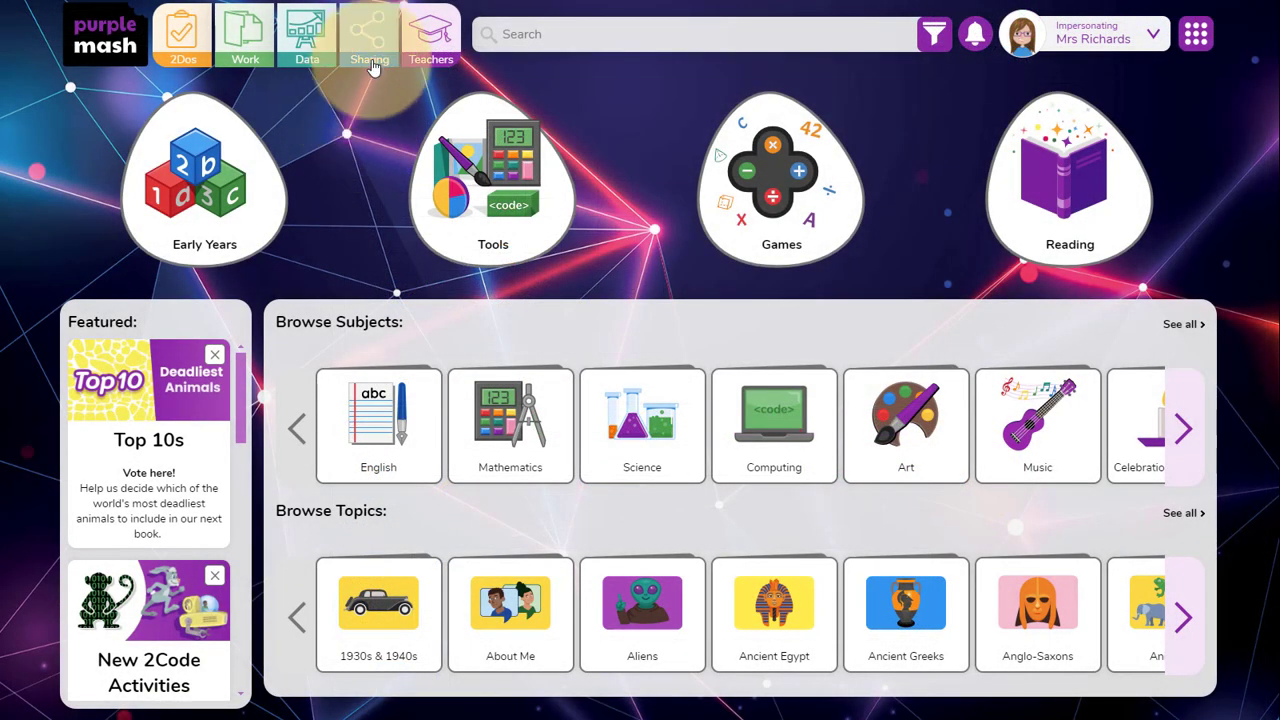
{"action": "left_click", "coordinate": [368, 32]}
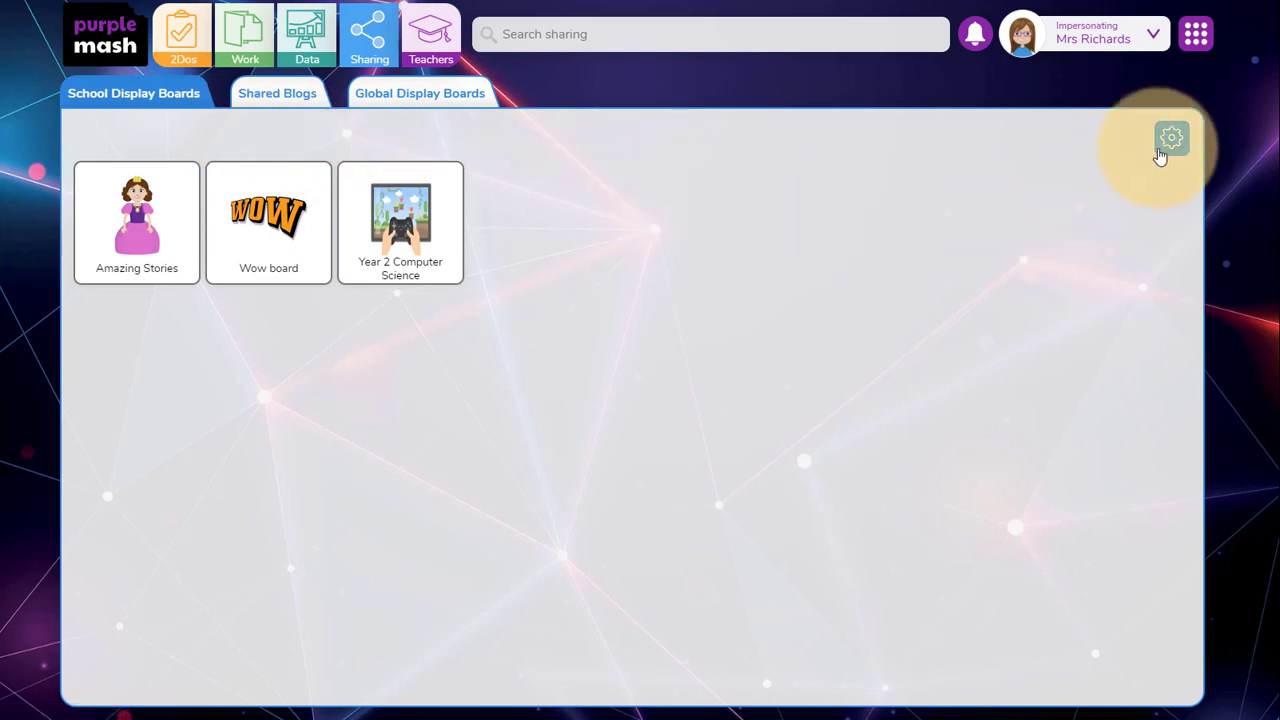
{"action": "mouse_move", "coordinate": [340, 358]}
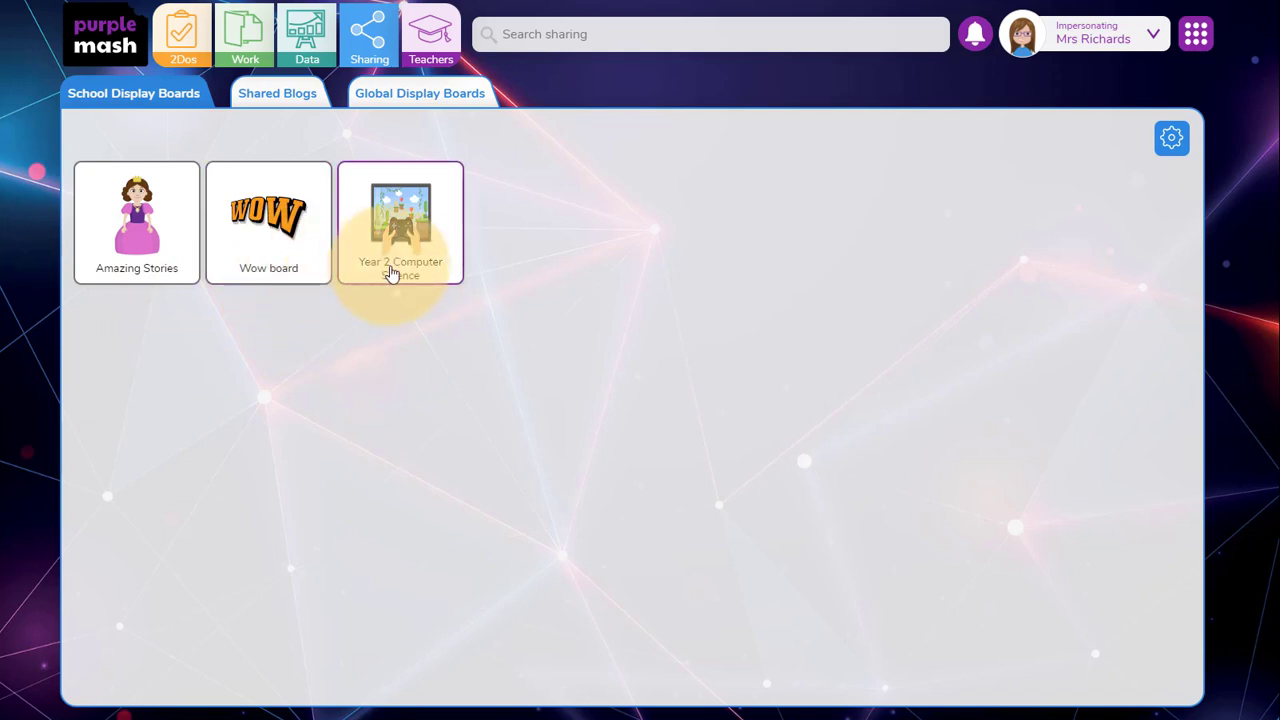
{"action": "left_click", "coordinate": [278, 94]}
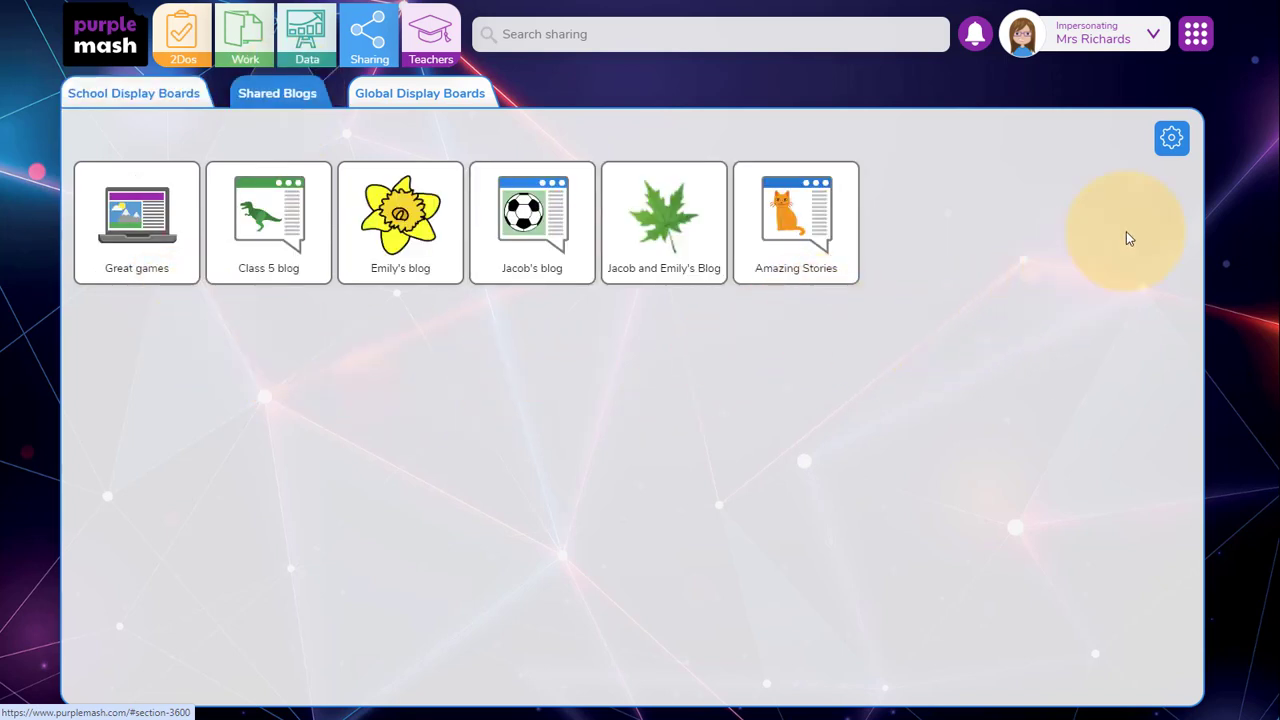
{"action": "mouse_move", "coordinate": [1172, 138]}
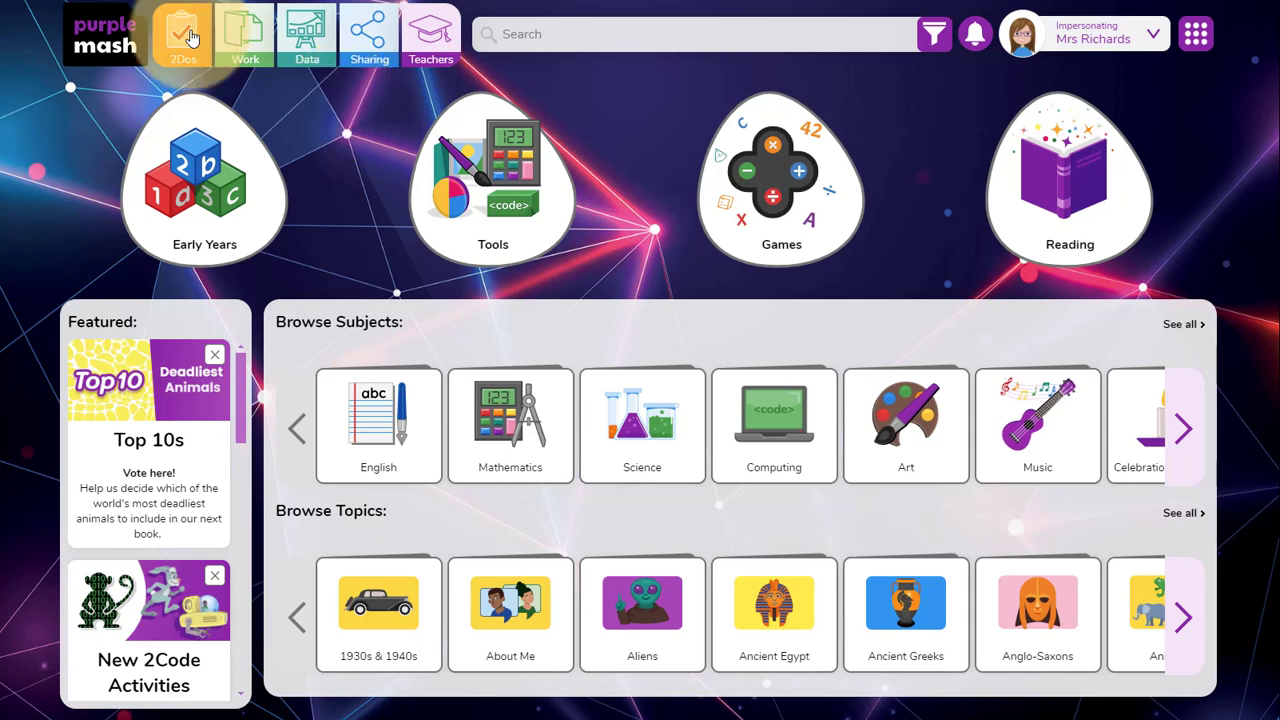
- Select all 29 Red Group files and choose to share them
{"action": "left_click", "coordinate": [240, 36]}
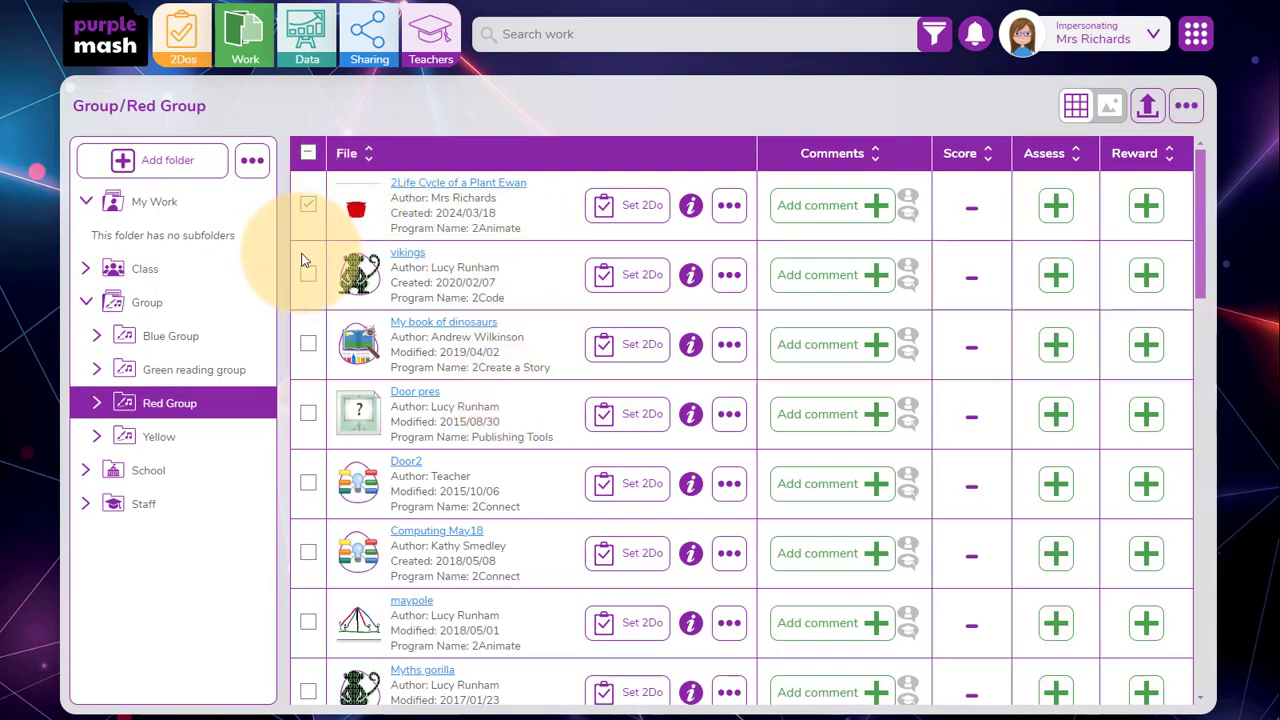
{"action": "left_click", "coordinate": [308, 152]}
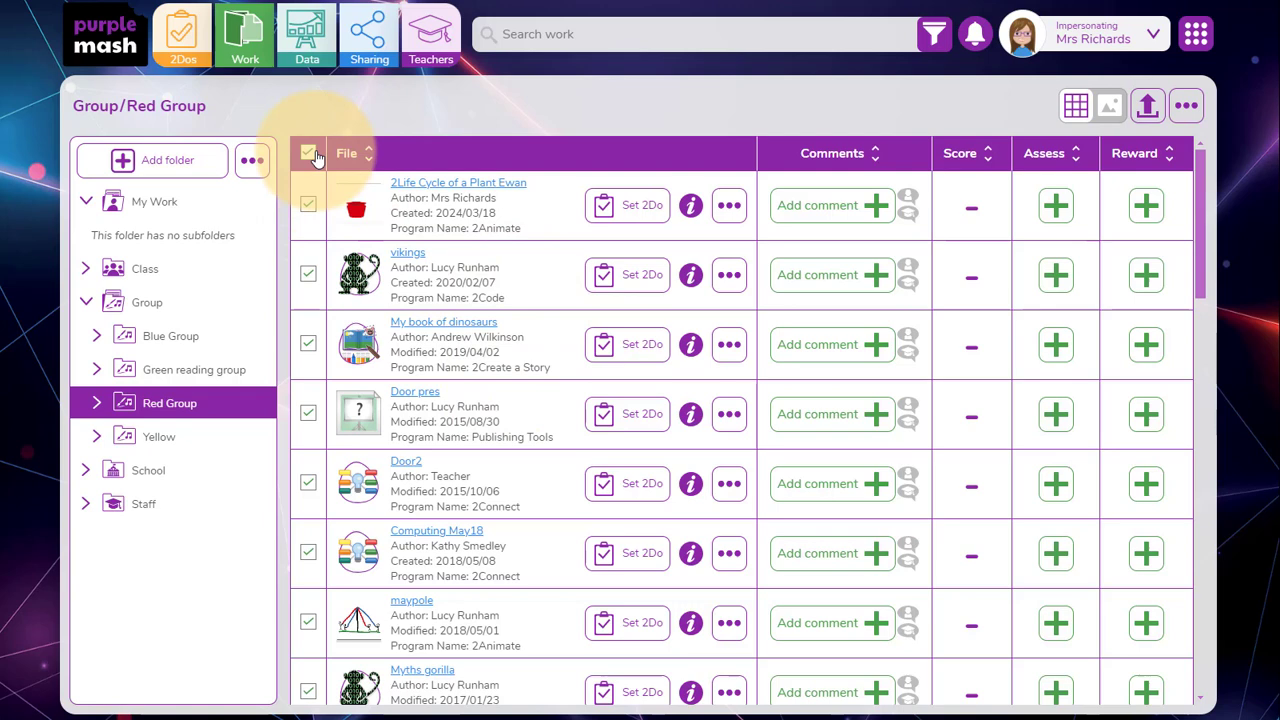
{"action": "left_click", "coordinate": [1188, 106]}
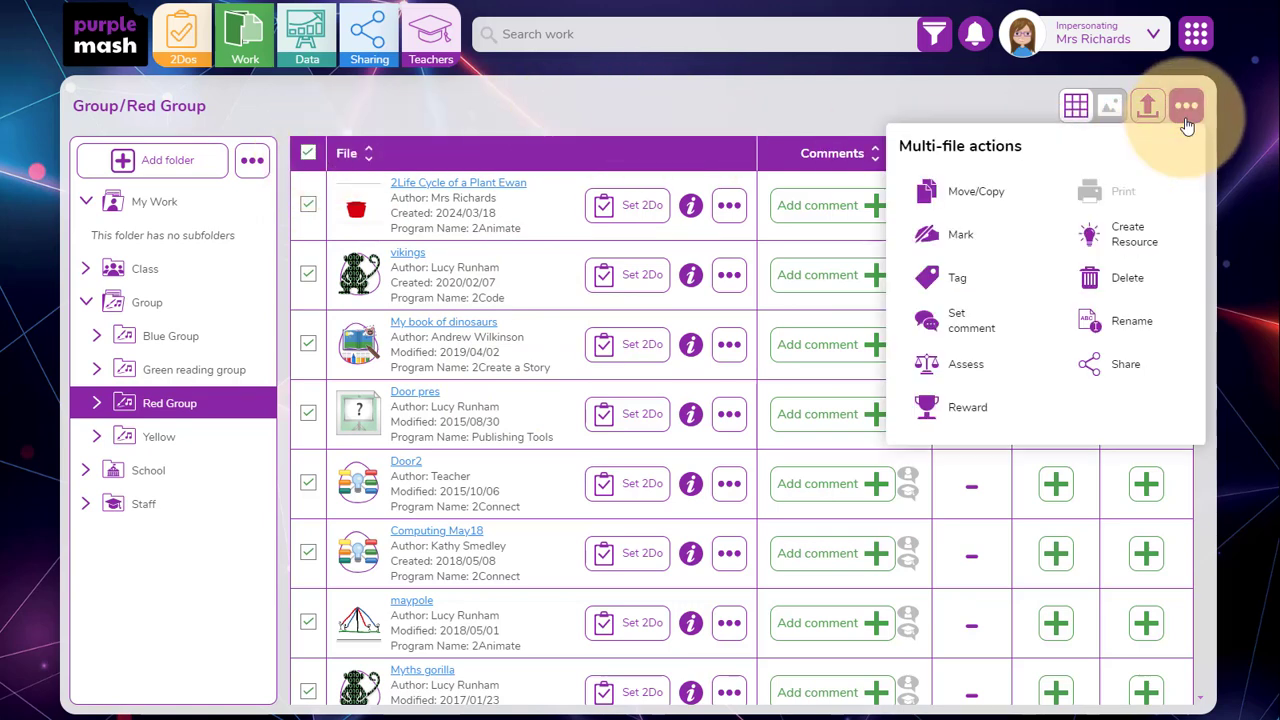
{"action": "left_click", "coordinate": [1186, 104]}
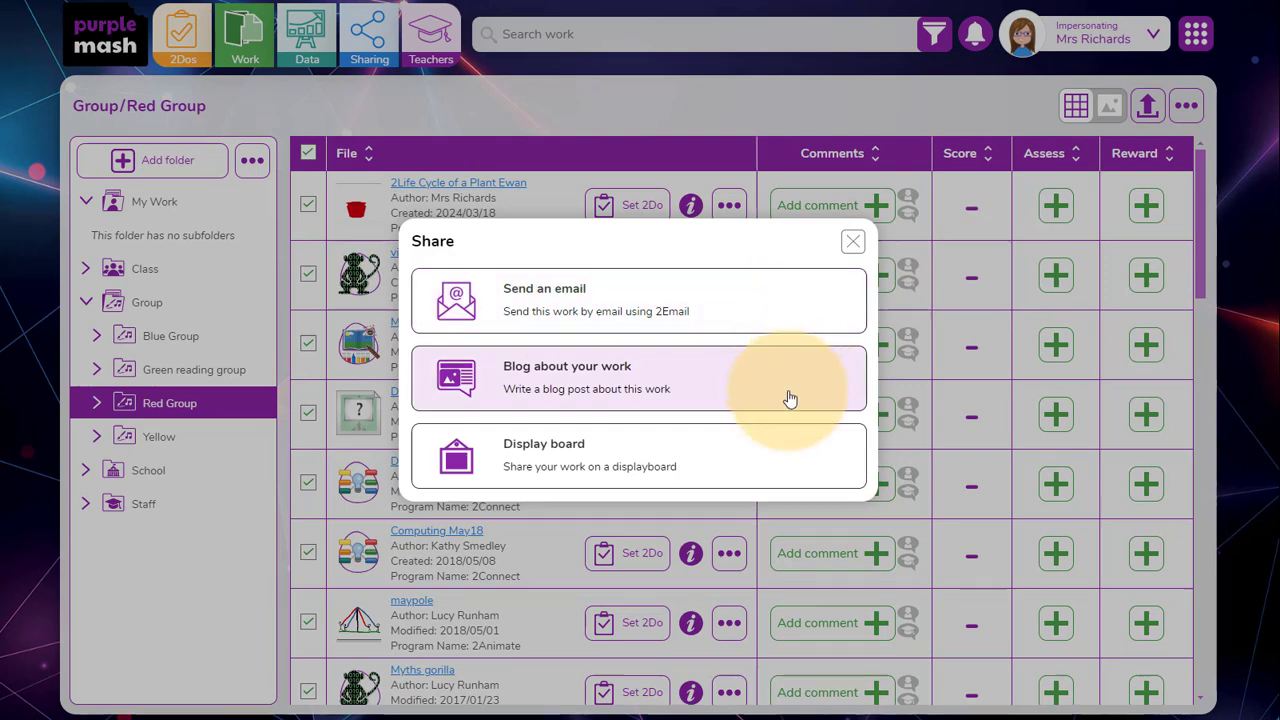
- Send the selected files to the Wow display board marked as approved
{"action": "left_click", "coordinate": [852, 240]}
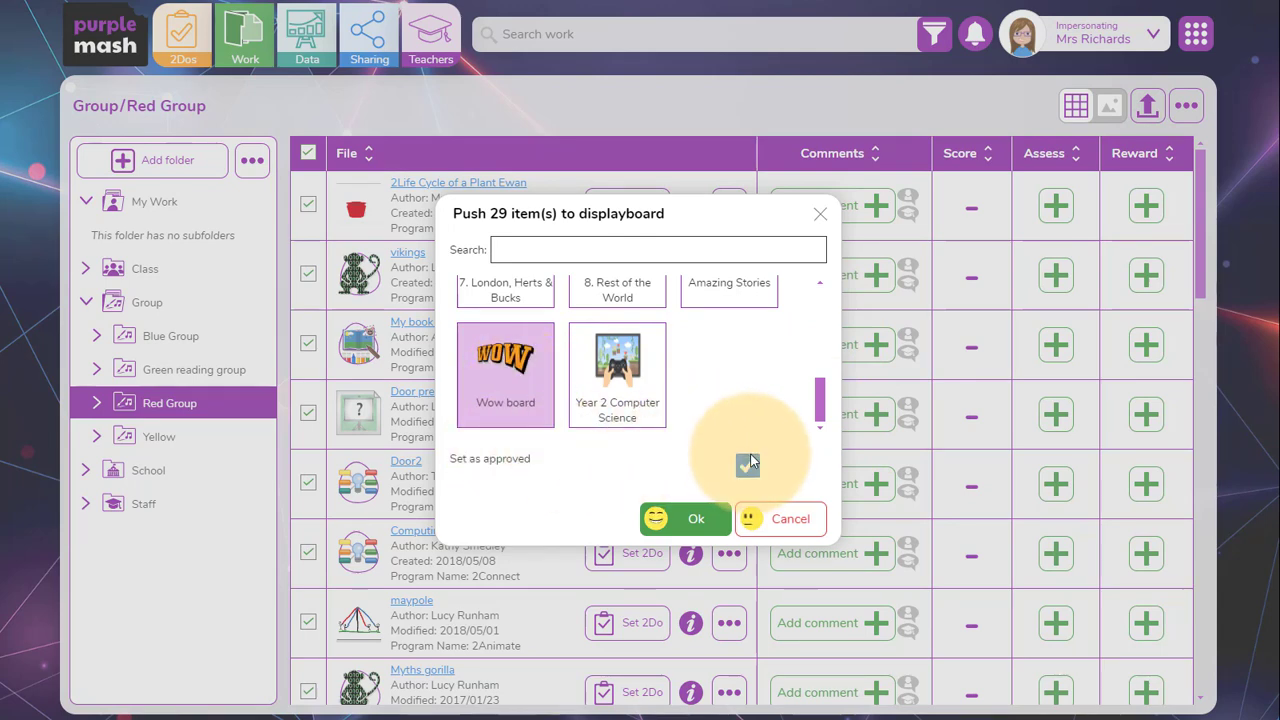
{"action": "left_click", "coordinate": [696, 520]}
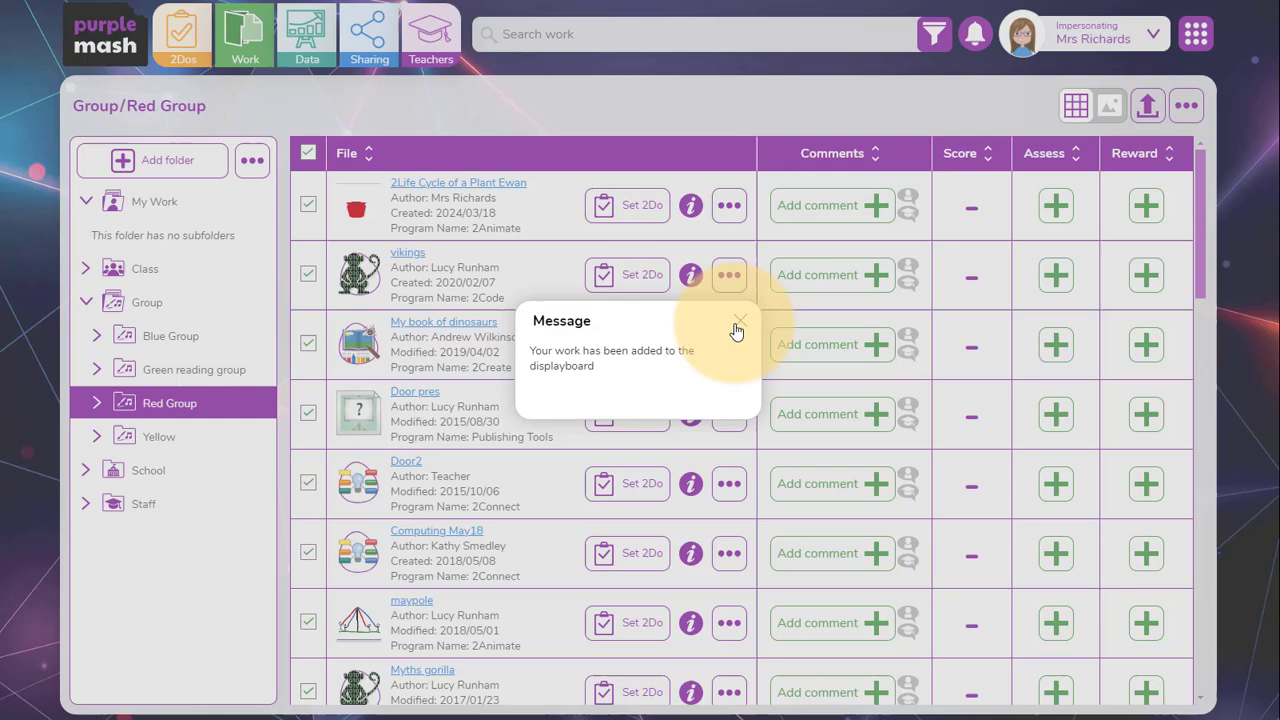
{"action": "left_click", "coordinate": [738, 322]}
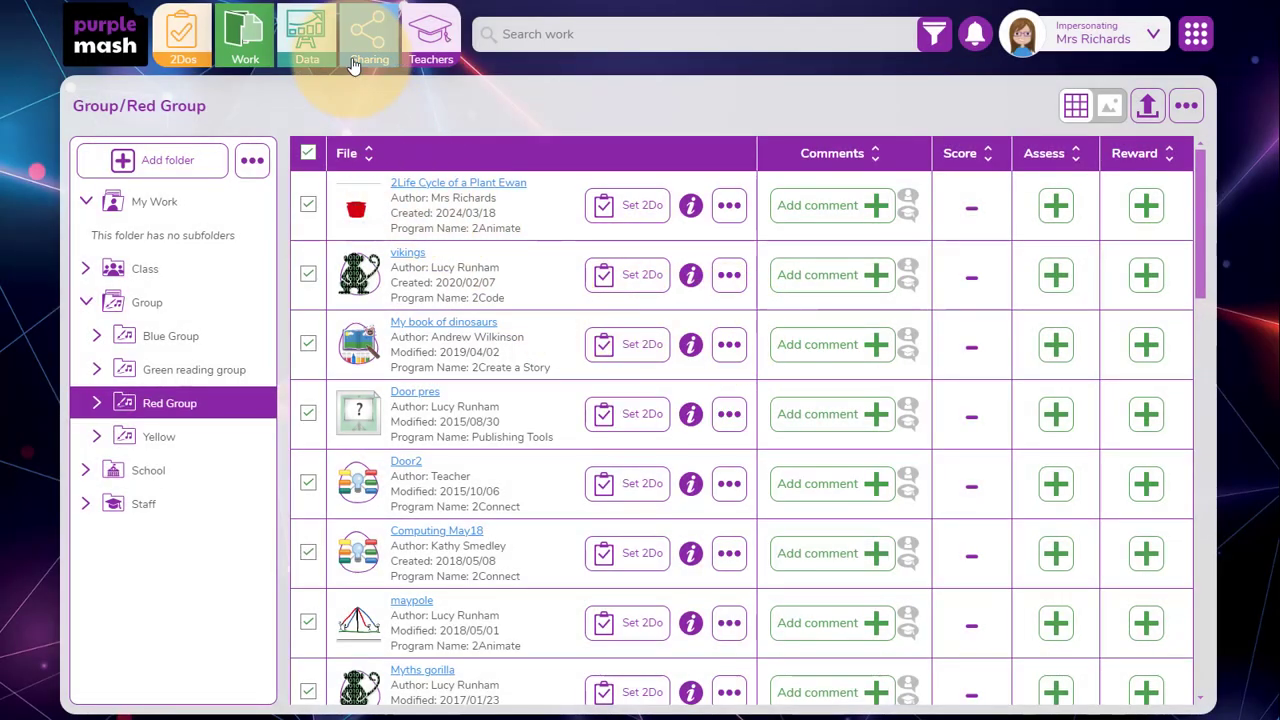
- Check the shared work on the Wow display board under Sharing
{"action": "left_click", "coordinate": [368, 36]}
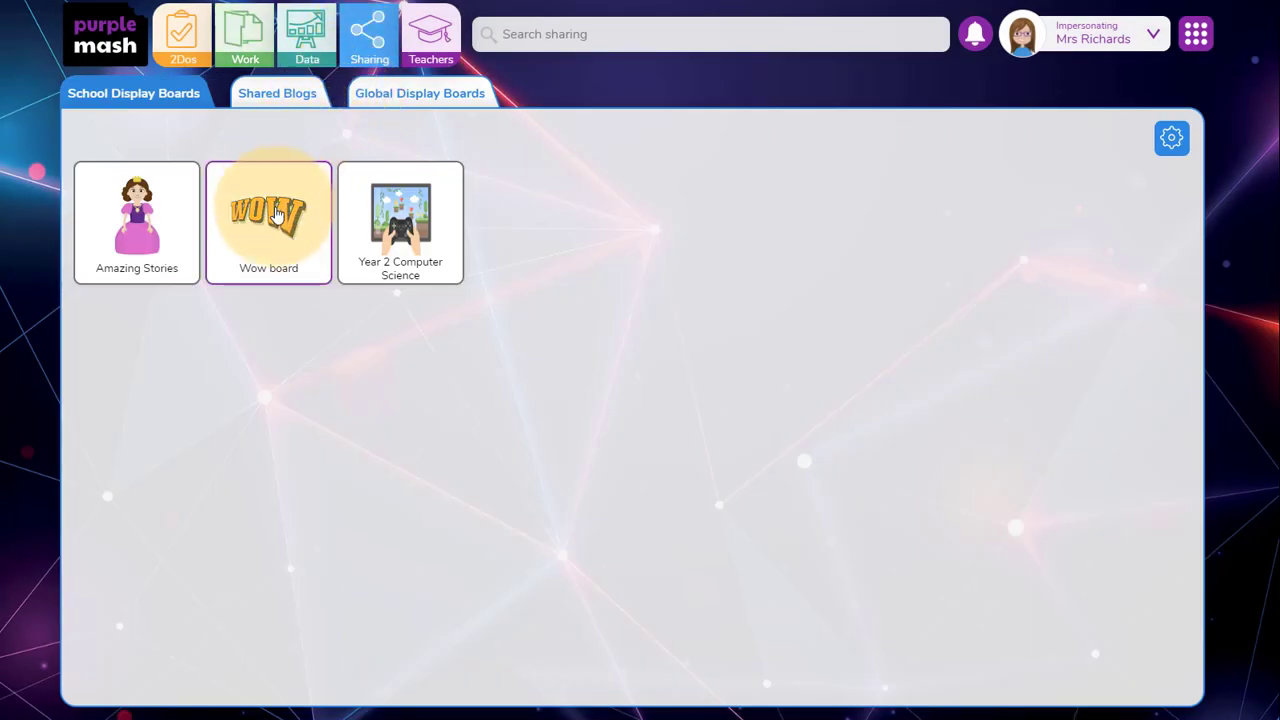
{"action": "left_click", "coordinate": [268, 212]}
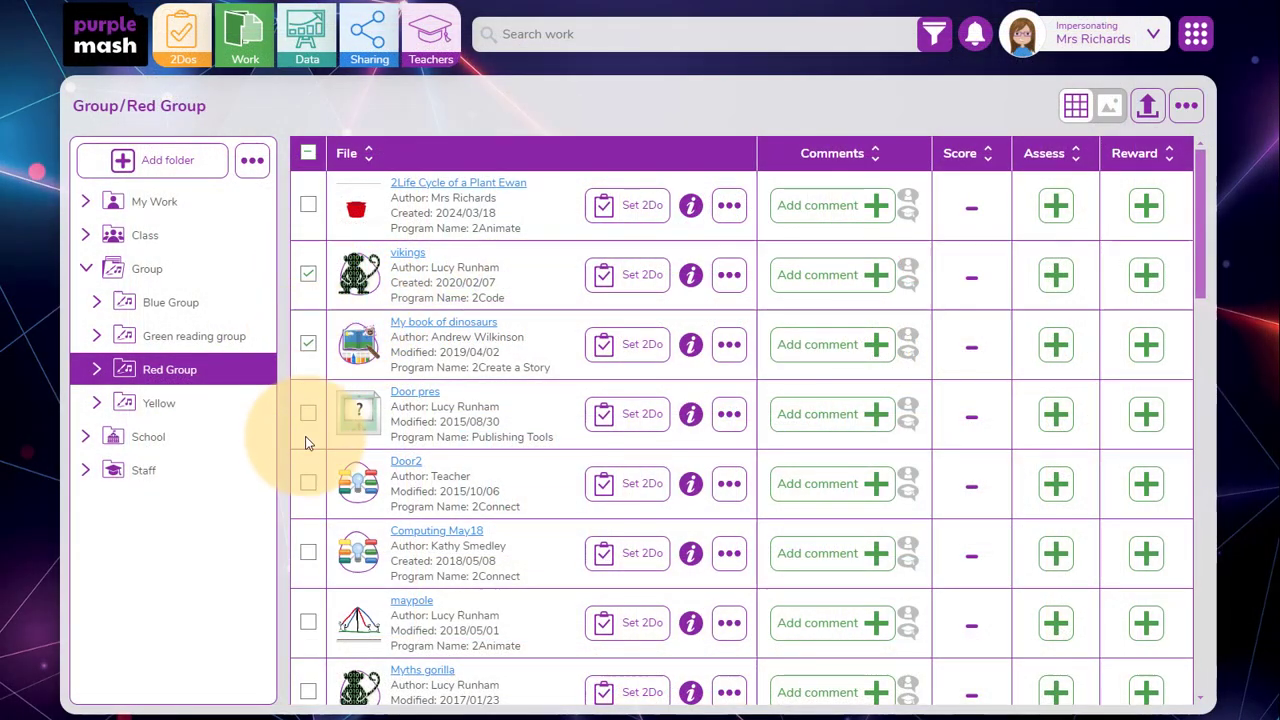
- Publish the vikings, dinosaur book and Door 2 files as a post on the Our Work blog
{"action": "left_click", "coordinate": [308, 482]}
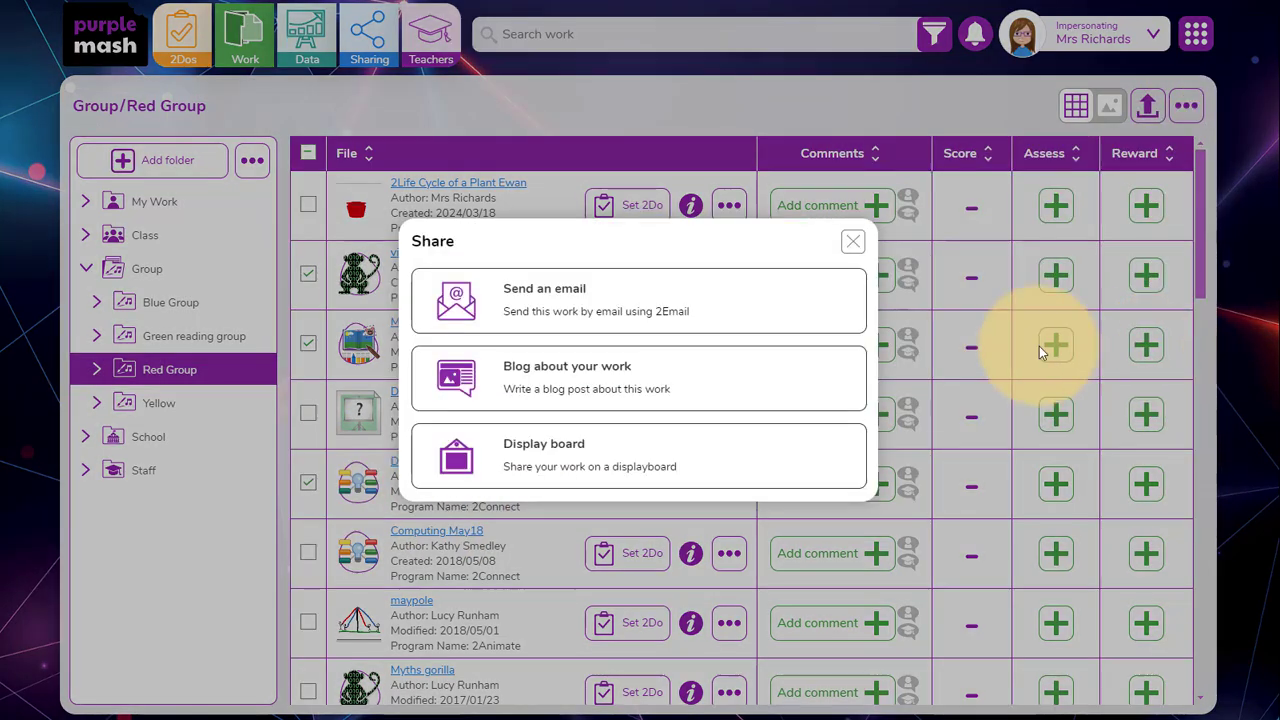
{"action": "left_click", "coordinate": [566, 378]}
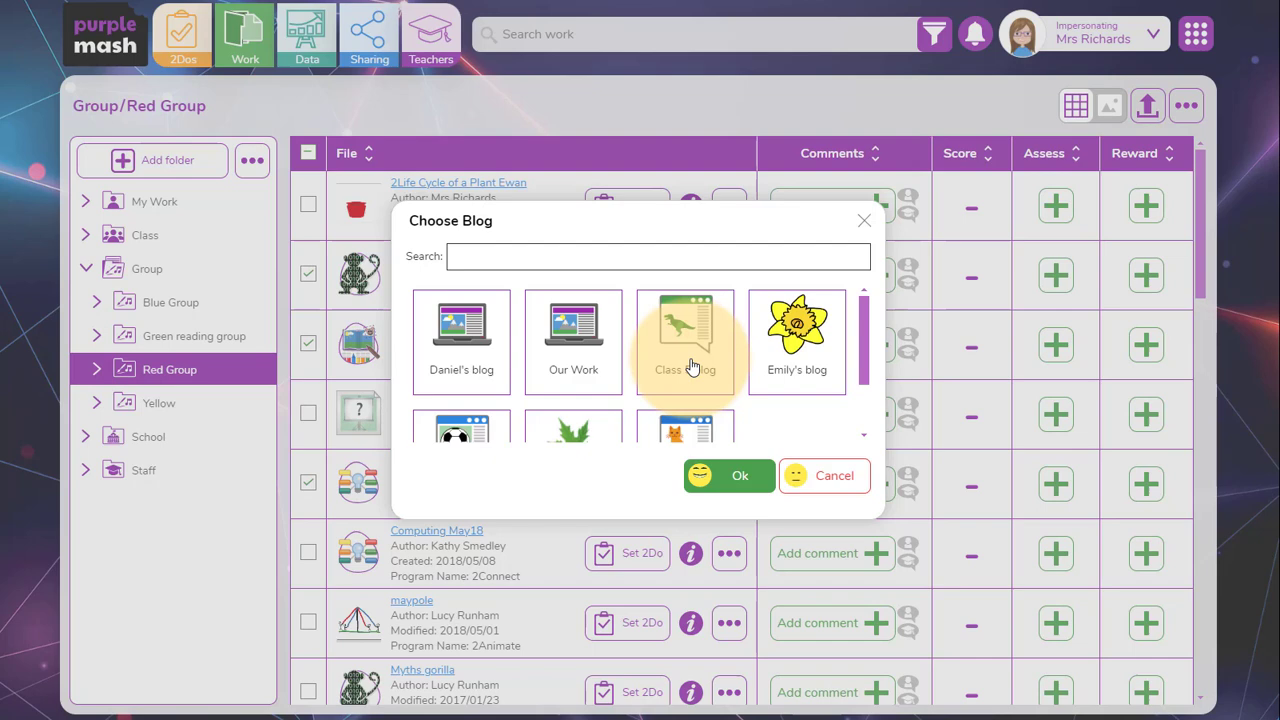
{"action": "mouse_move", "coordinate": [572, 344]}
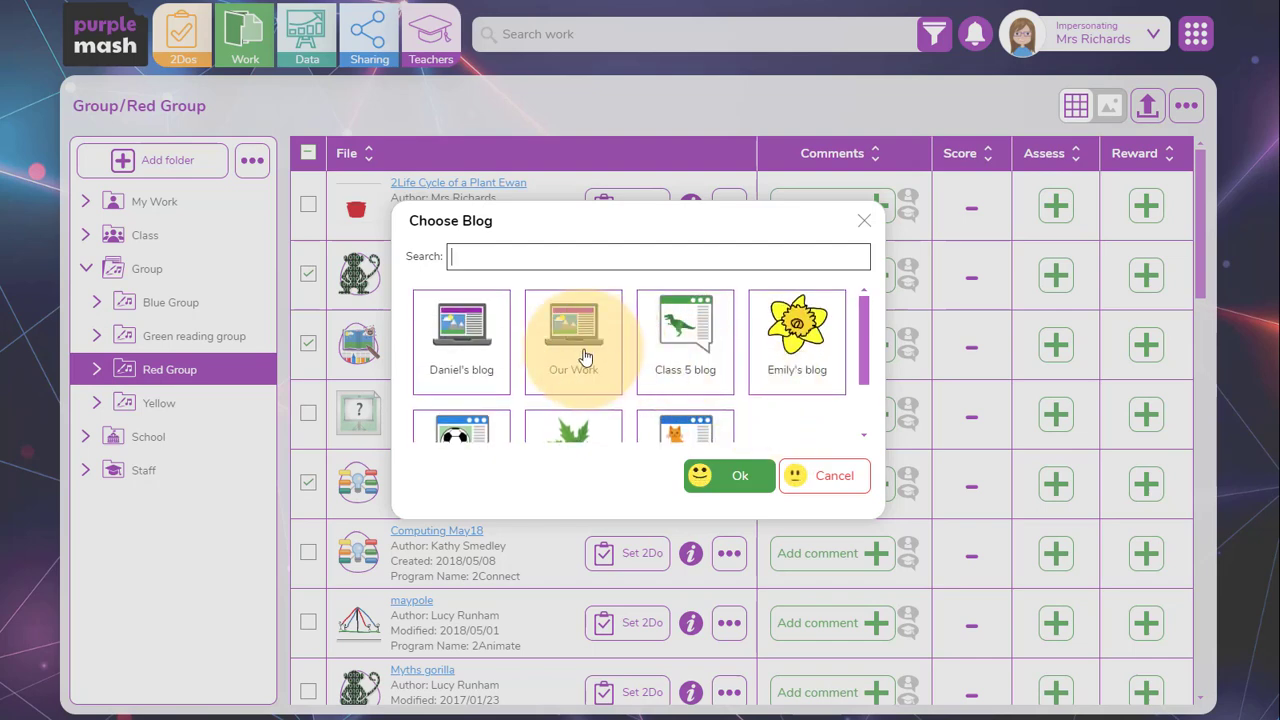
{"action": "left_click", "coordinate": [740, 476]}
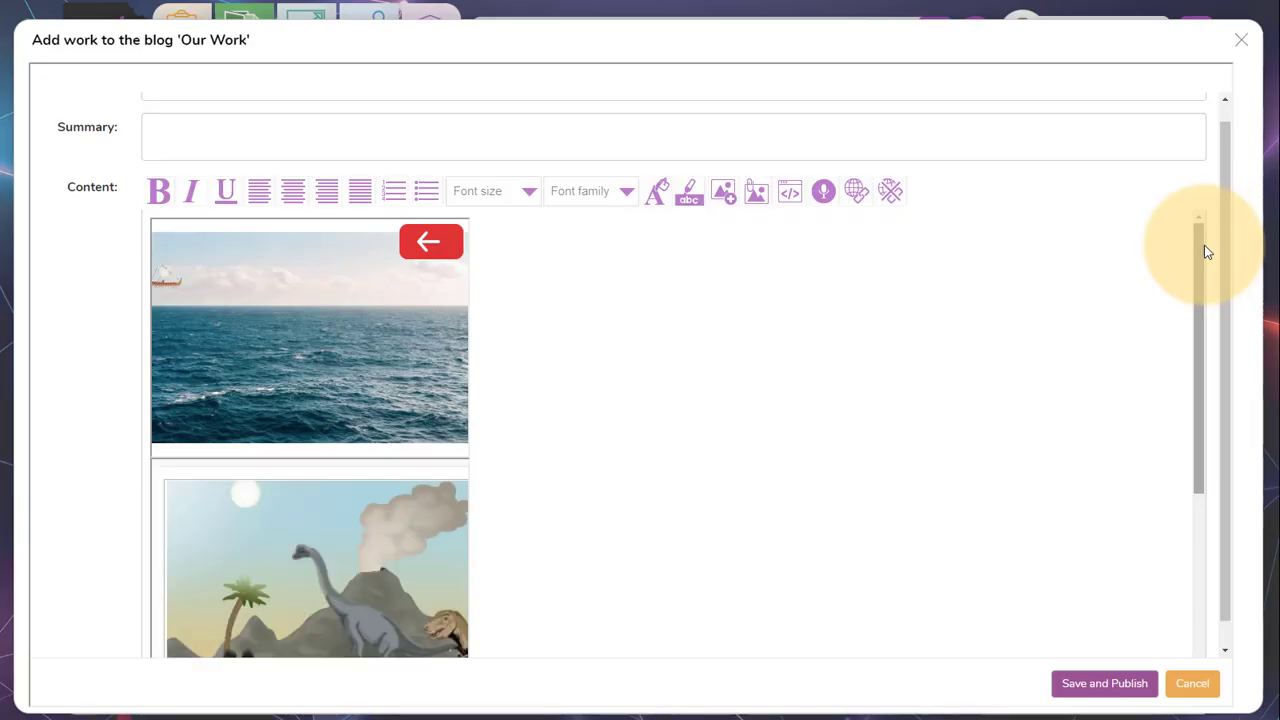
{"action": "scroll", "scroll_direction": "down", "scroll_amount": 3}
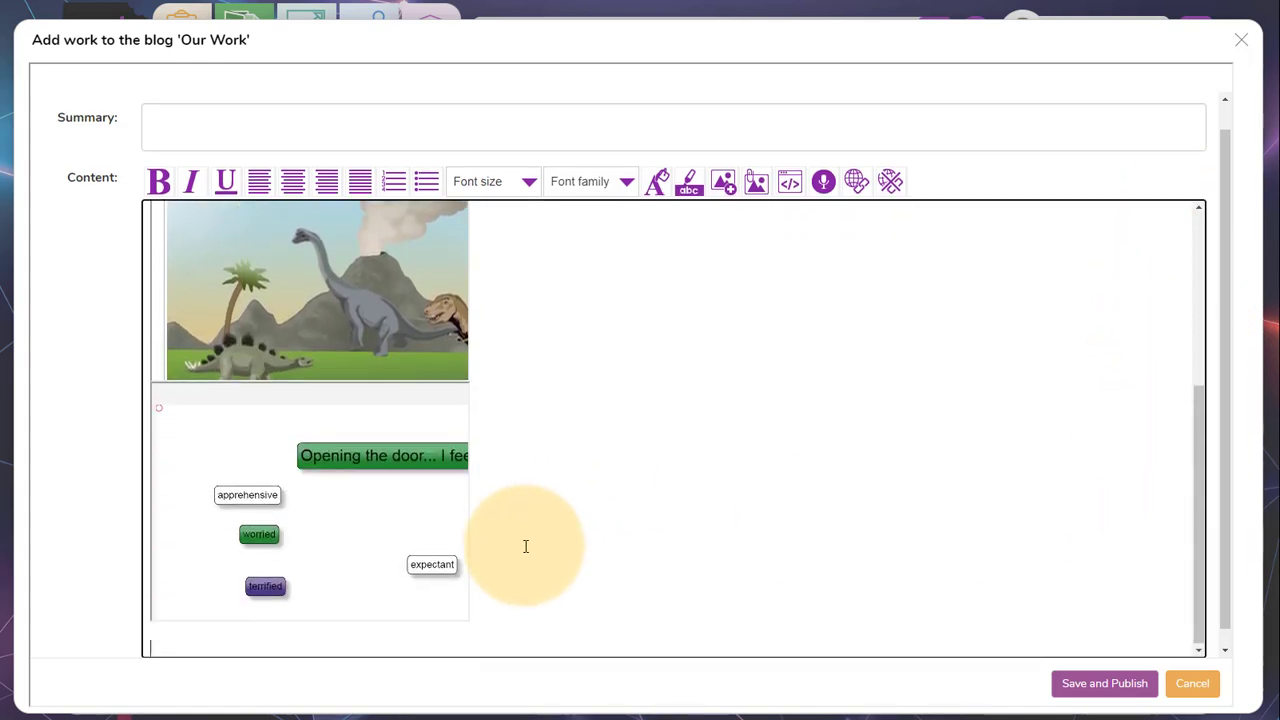
{"action": "mouse_move", "coordinate": [430, 218]}
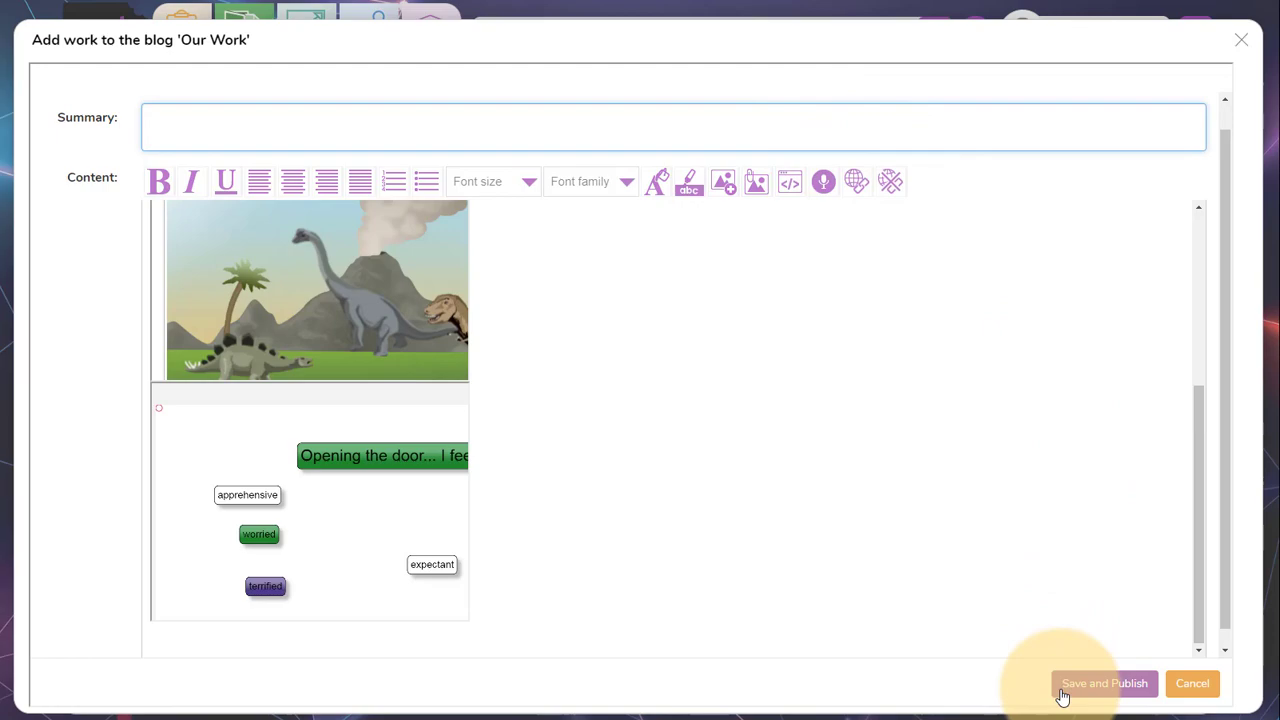
{"action": "left_click", "coordinate": [1192, 684]}
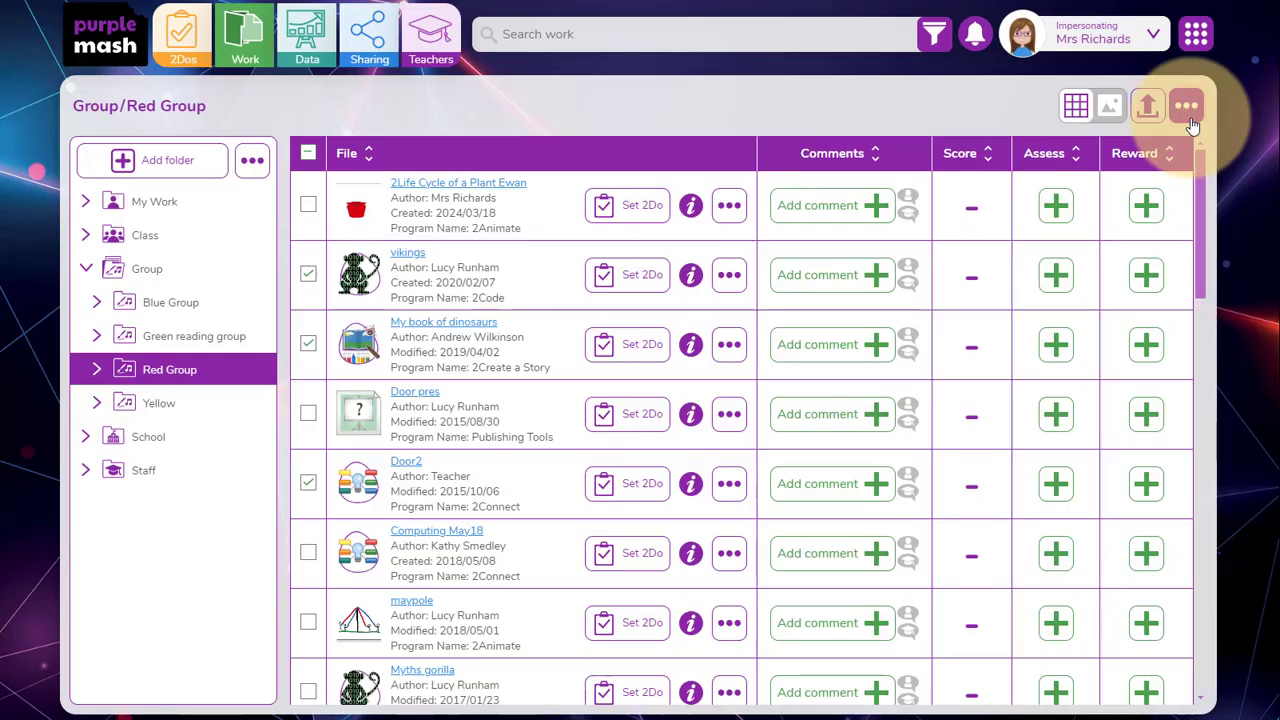
- Start an email with the vikings, My book of dinosaurs and Door2 files attached
{"action": "left_click", "coordinate": [1188, 108]}
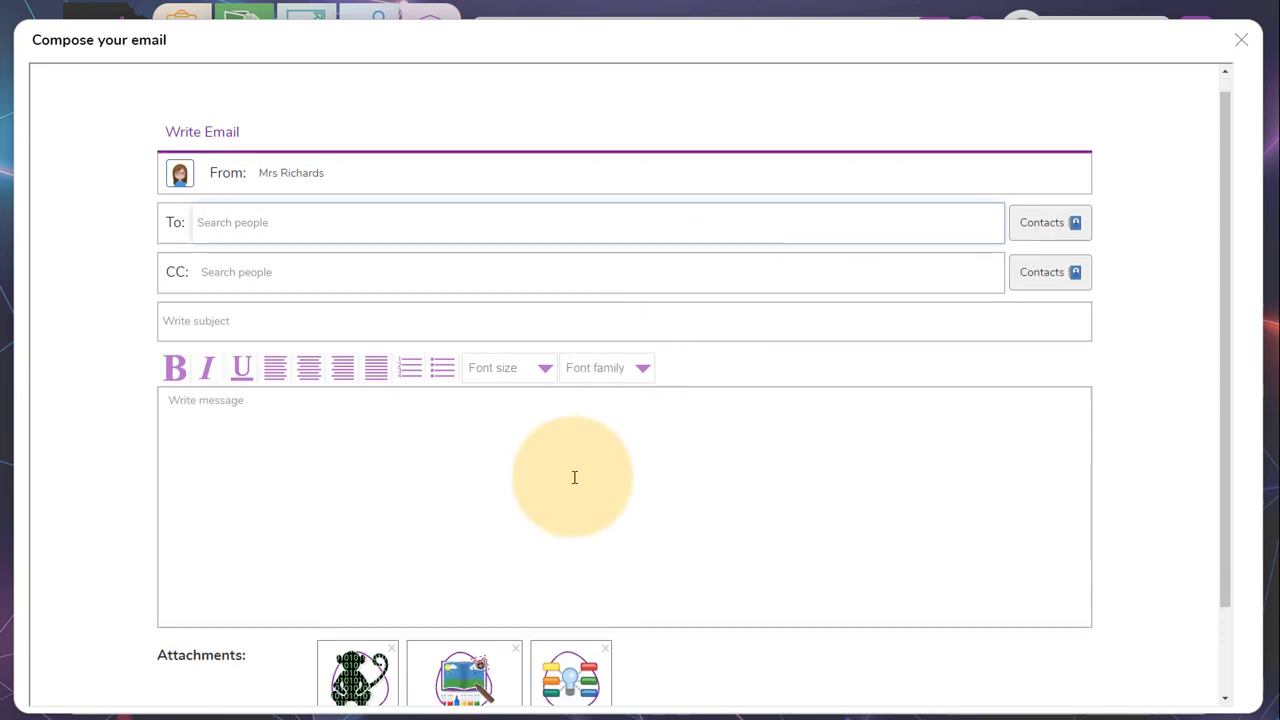
{"action": "scroll", "scroll_direction": "down", "scroll_amount": 3}
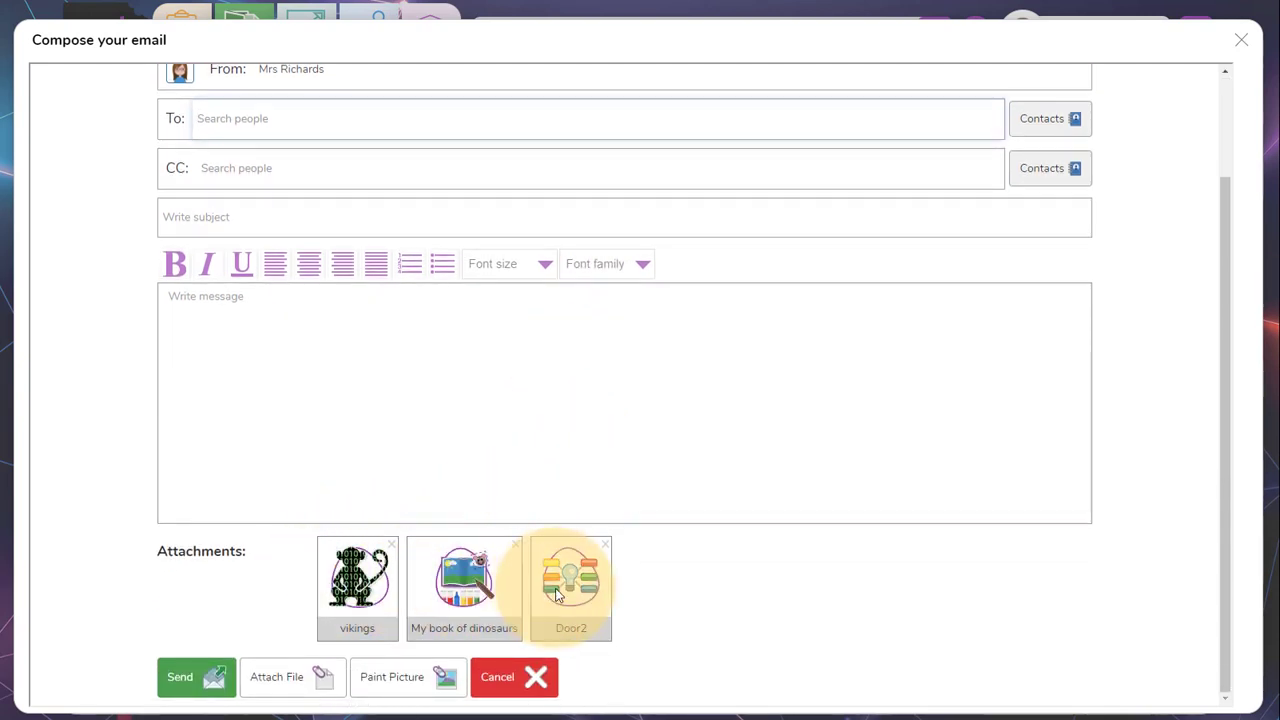
{"action": "mouse_move", "coordinate": [836, 426]}
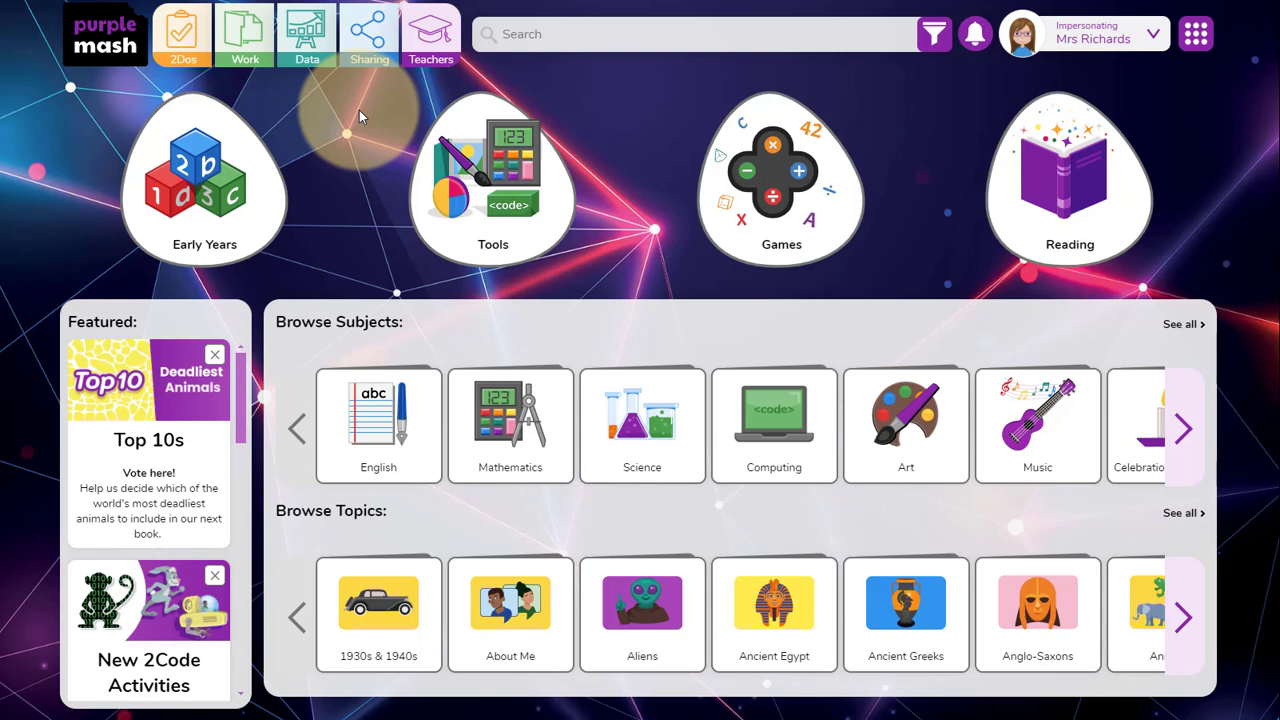
- Select all handed-in Fly to the flowers 2Do files and choose to share them
{"action": "left_click", "coordinate": [184, 30]}
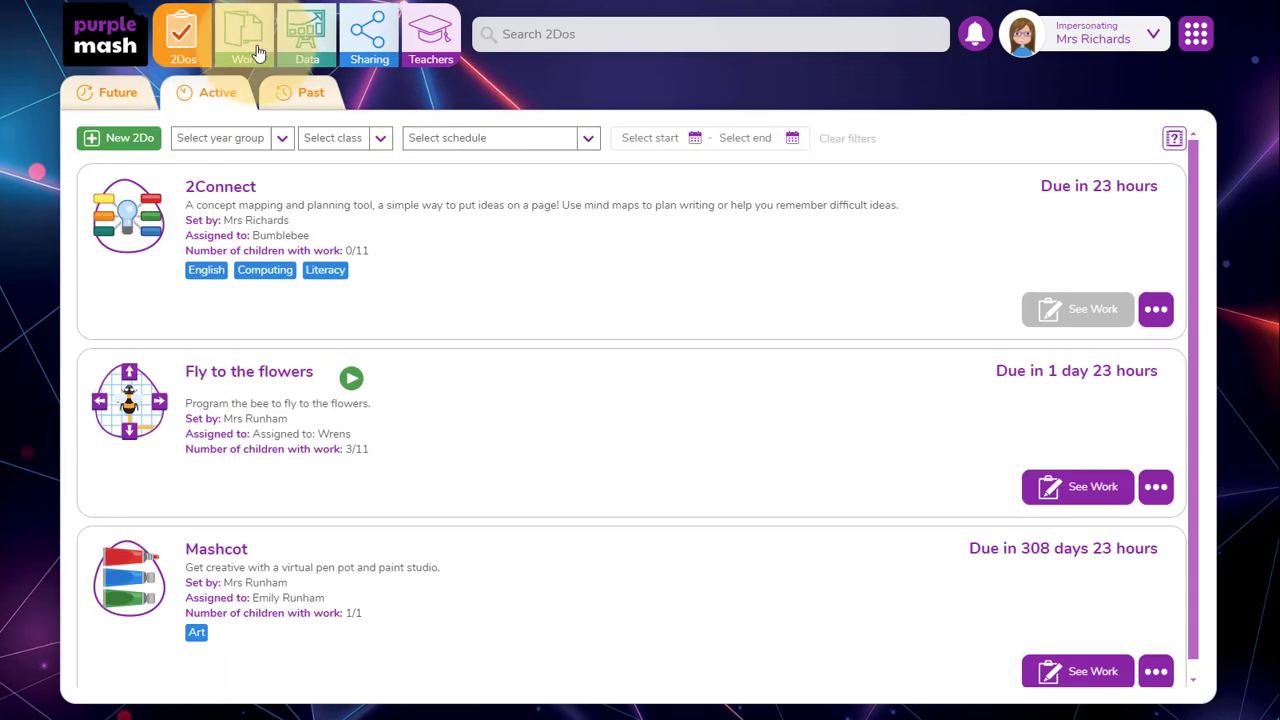
{"action": "mouse_move", "coordinate": [1030, 496]}
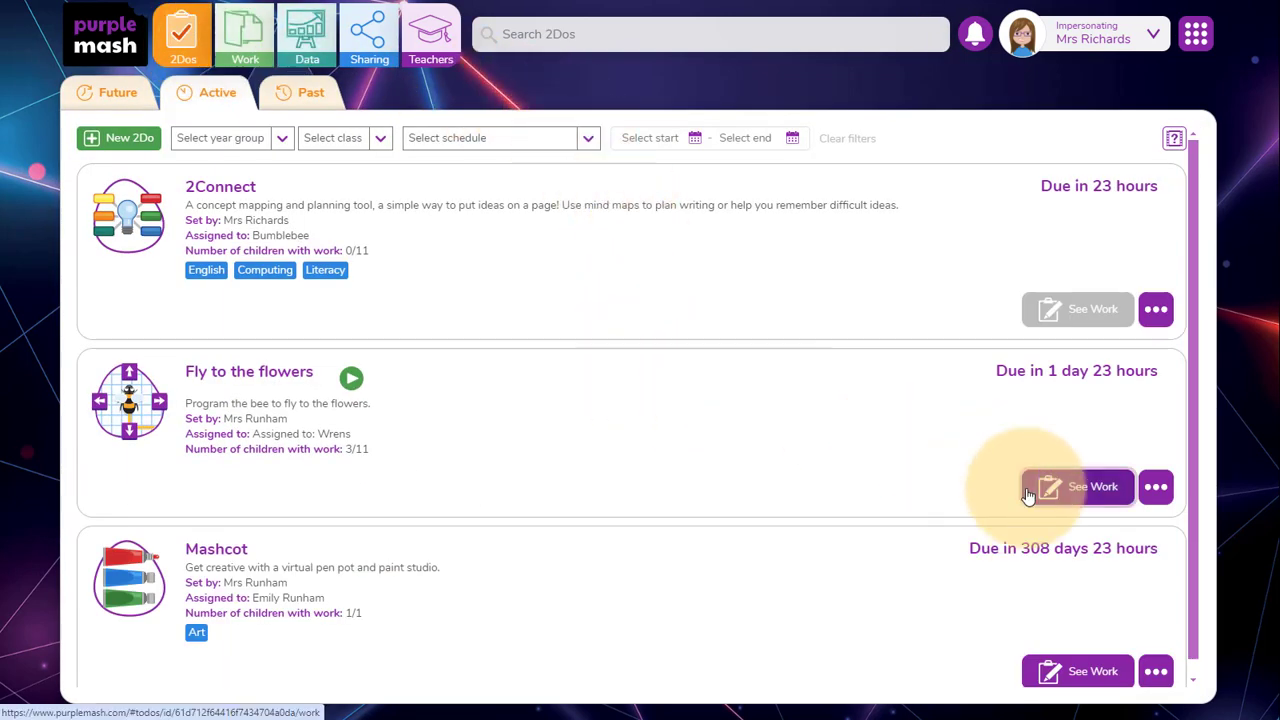
{"action": "left_click", "coordinate": [1076, 488]}
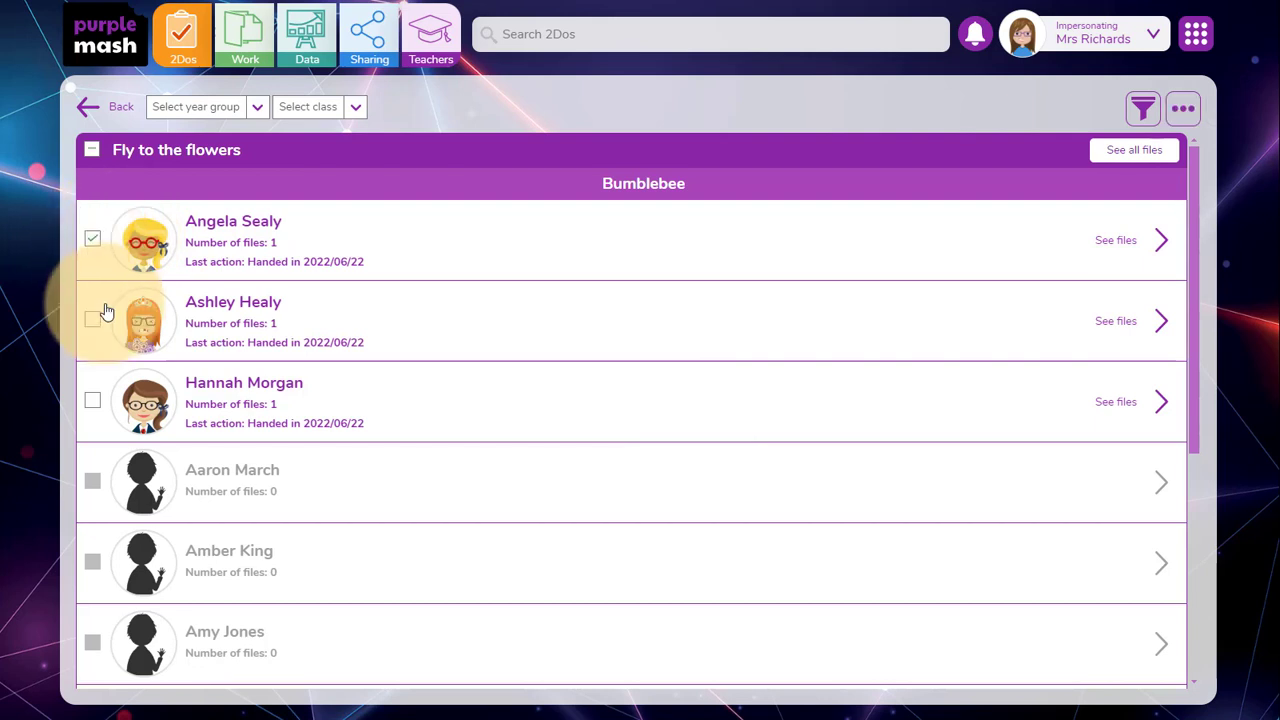
{"action": "left_click", "coordinate": [92, 148]}
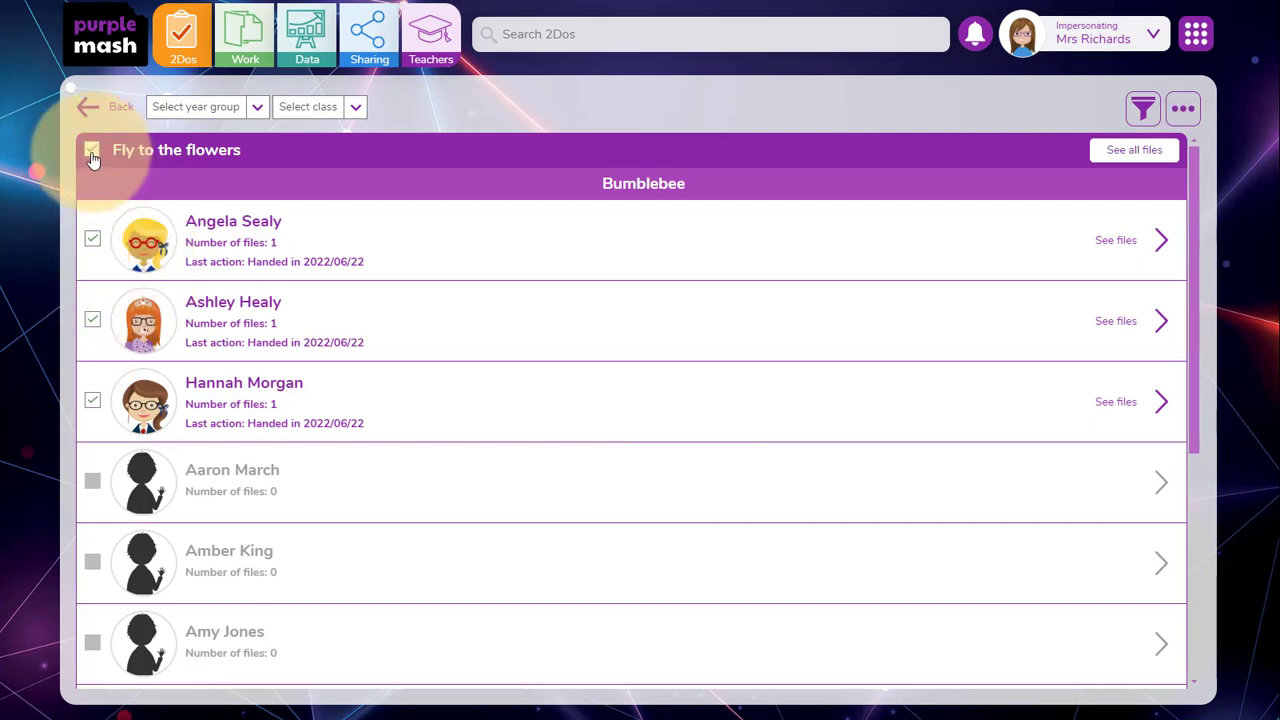
{"action": "left_click", "coordinate": [1184, 108]}
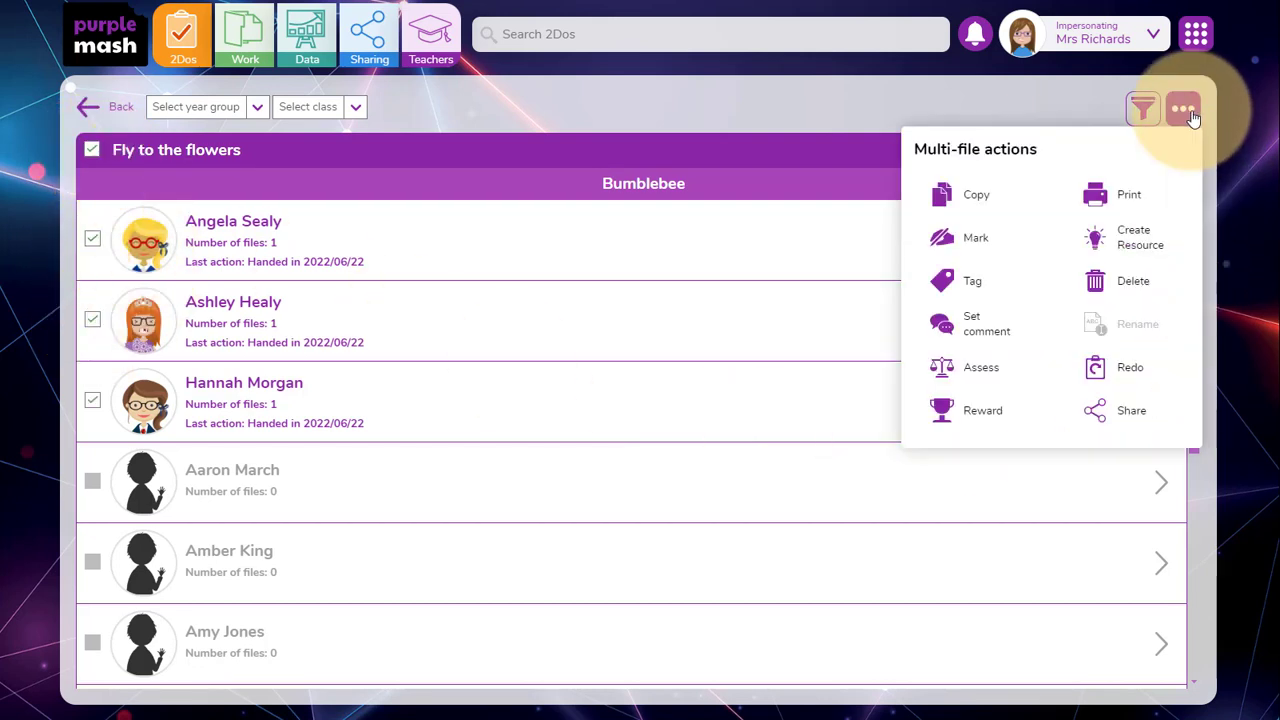
{"action": "left_click", "coordinate": [1130, 410]}
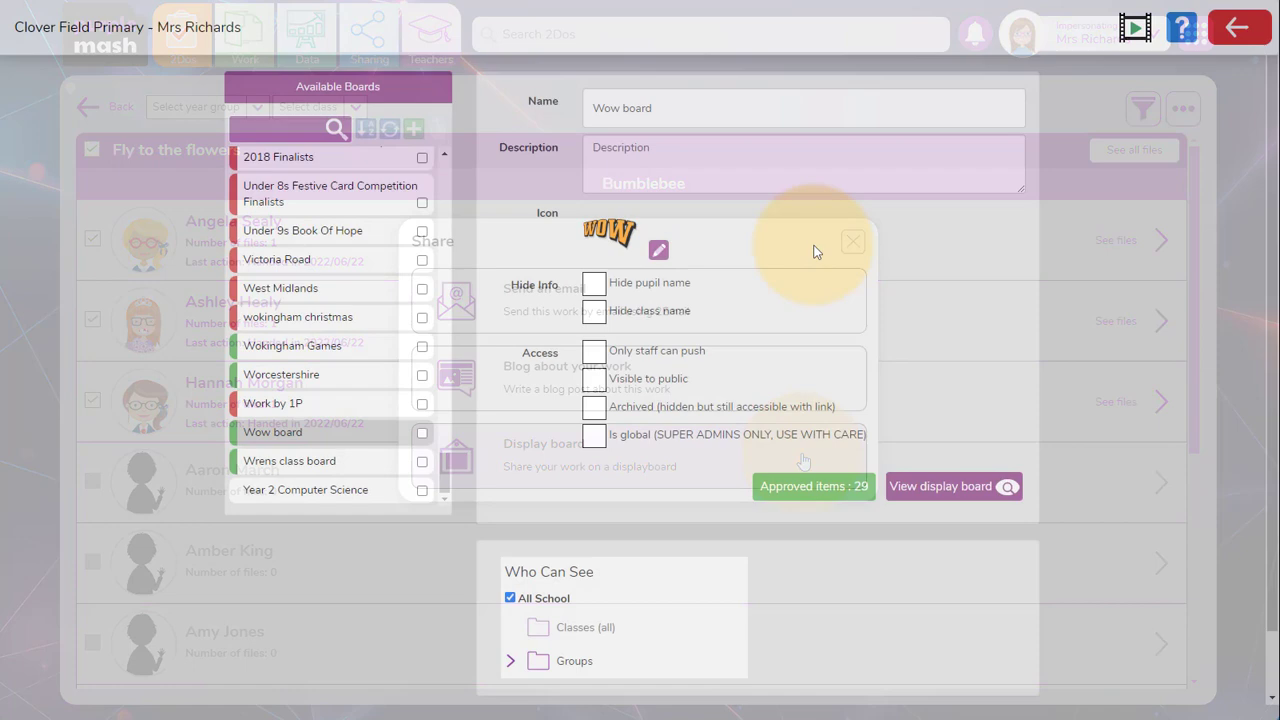
- Make the Wow board visible to the public and get its QR code and public URL
{"action": "left_click", "coordinate": [852, 240]}
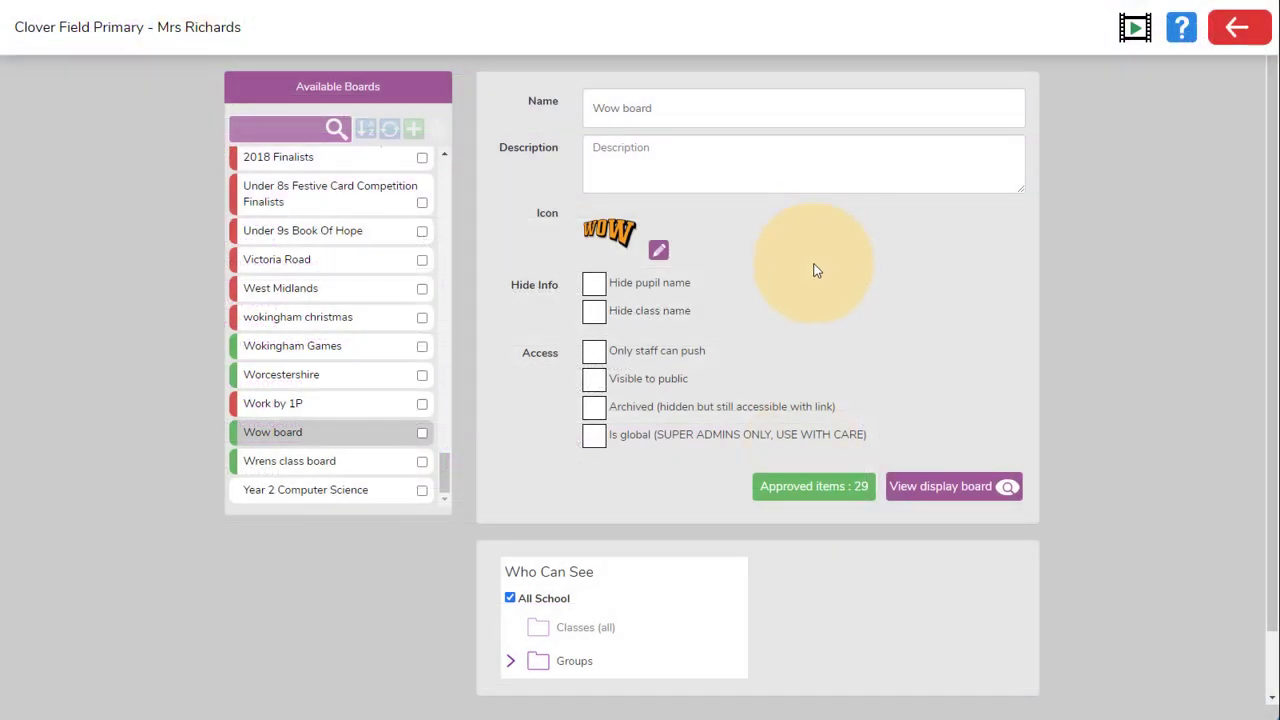
{"action": "left_click", "coordinate": [594, 380]}
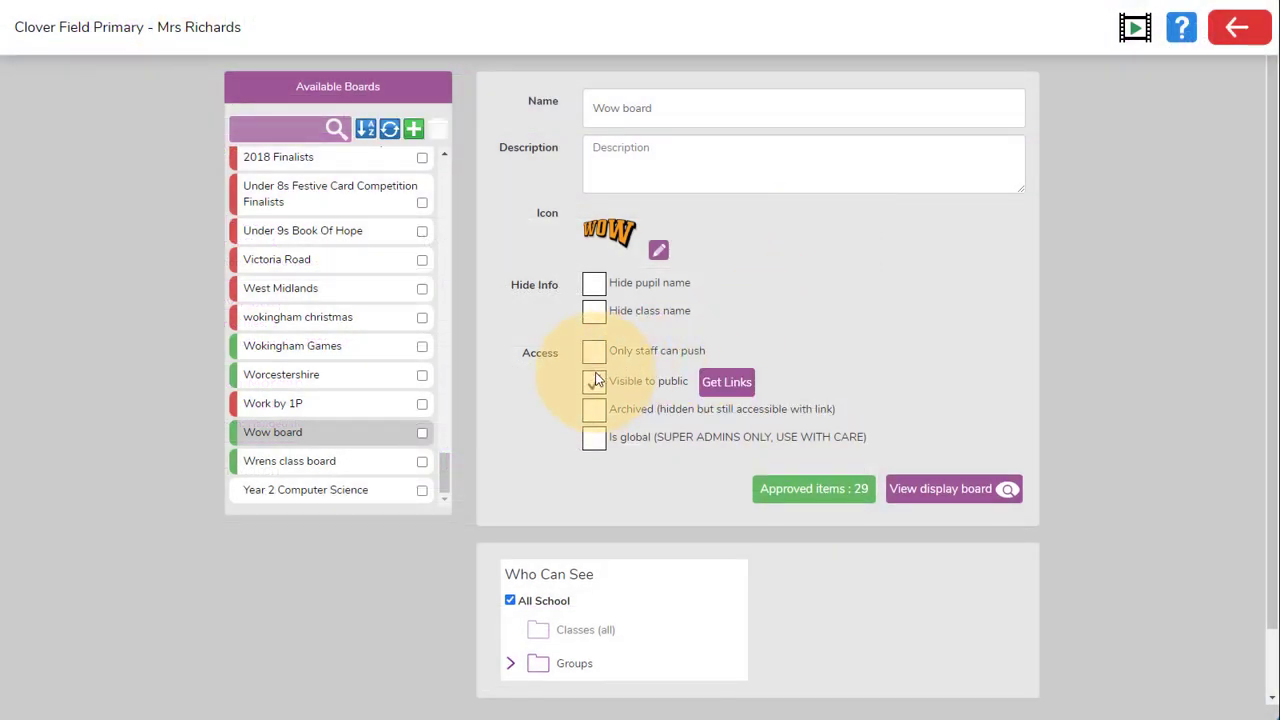
{"action": "left_click", "coordinate": [726, 382]}
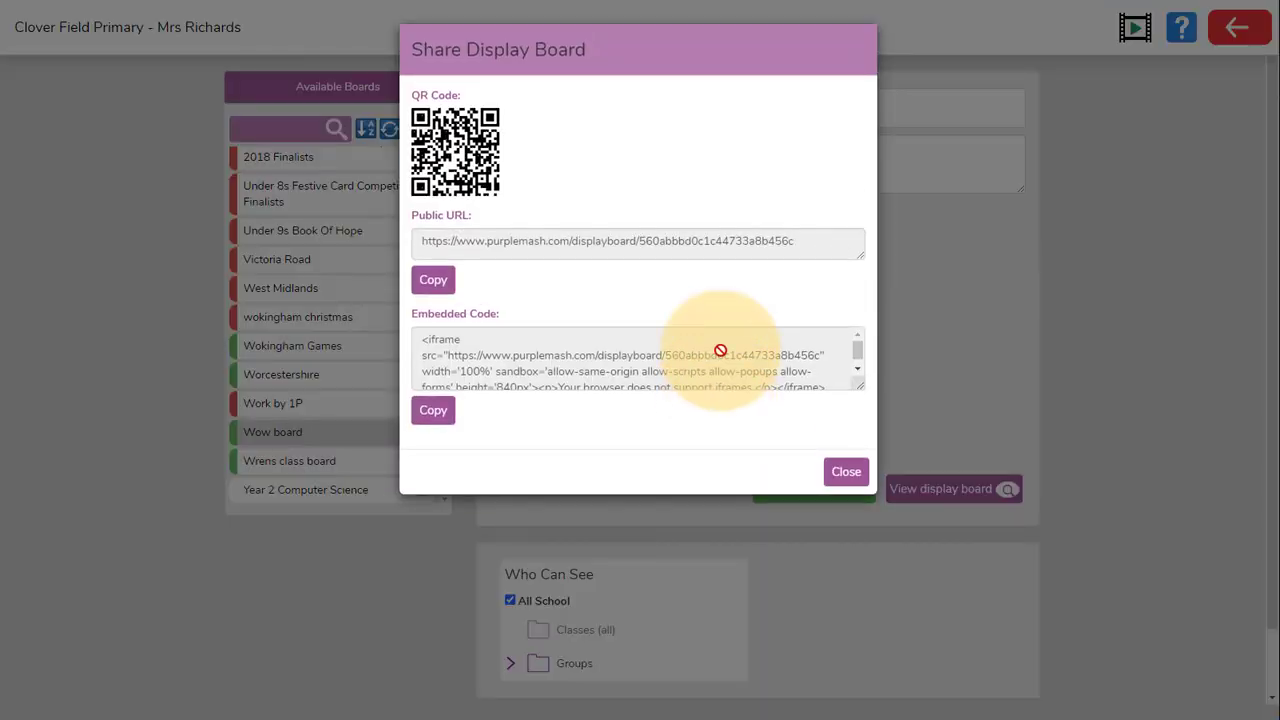
{"action": "mouse_move", "coordinate": [688, 260]}
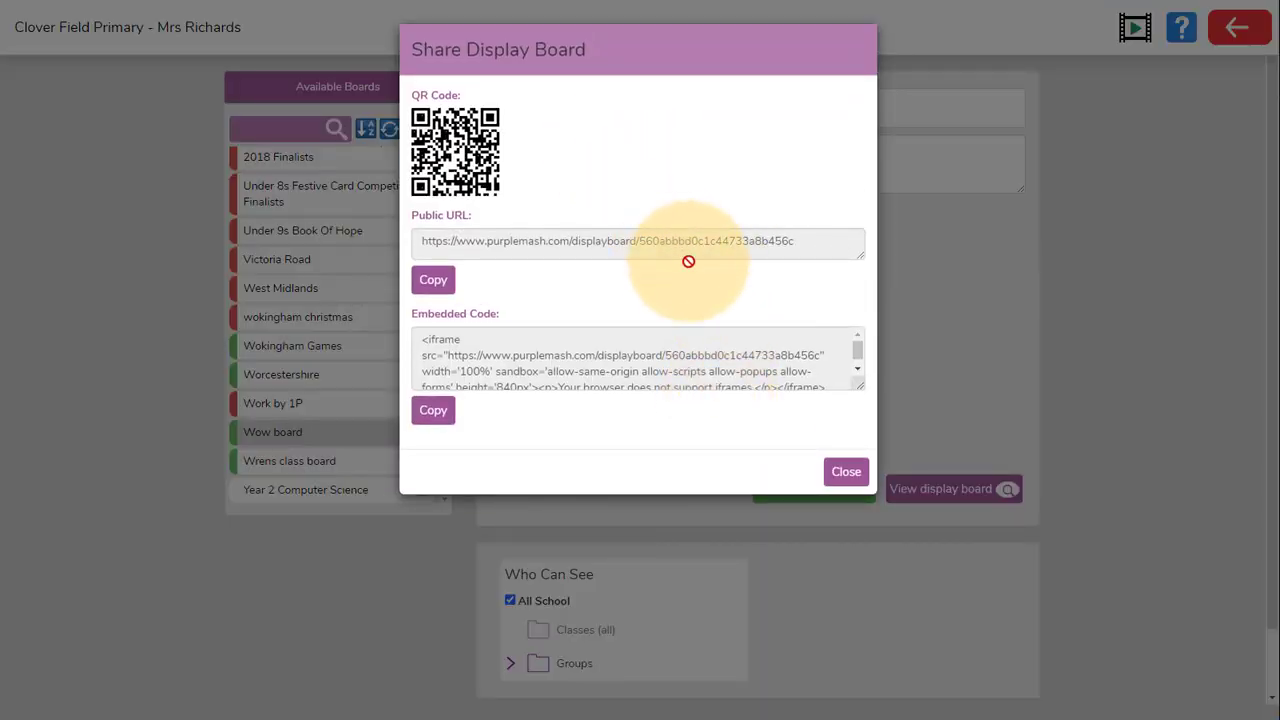
{"action": "mouse_move", "coordinate": [724, 348]}
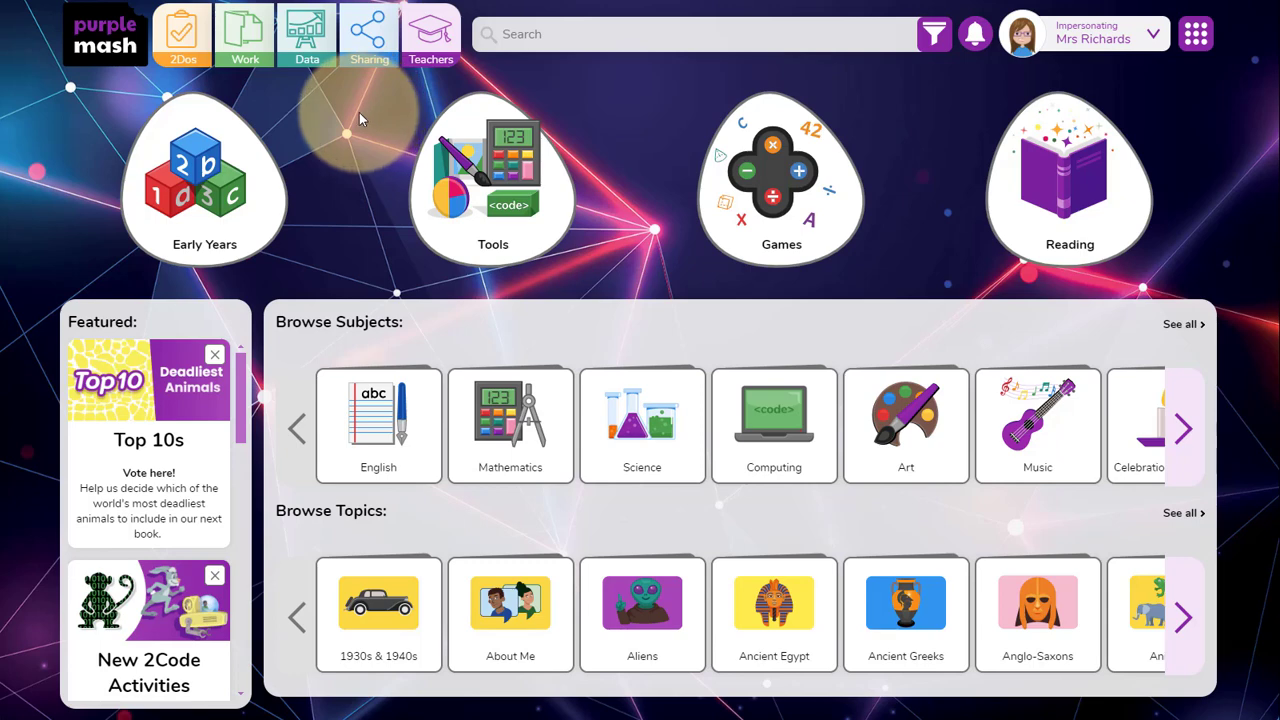
- Reach the 2simple training platform courses from Teachers > Professional Development
{"action": "left_click", "coordinate": [430, 32]}
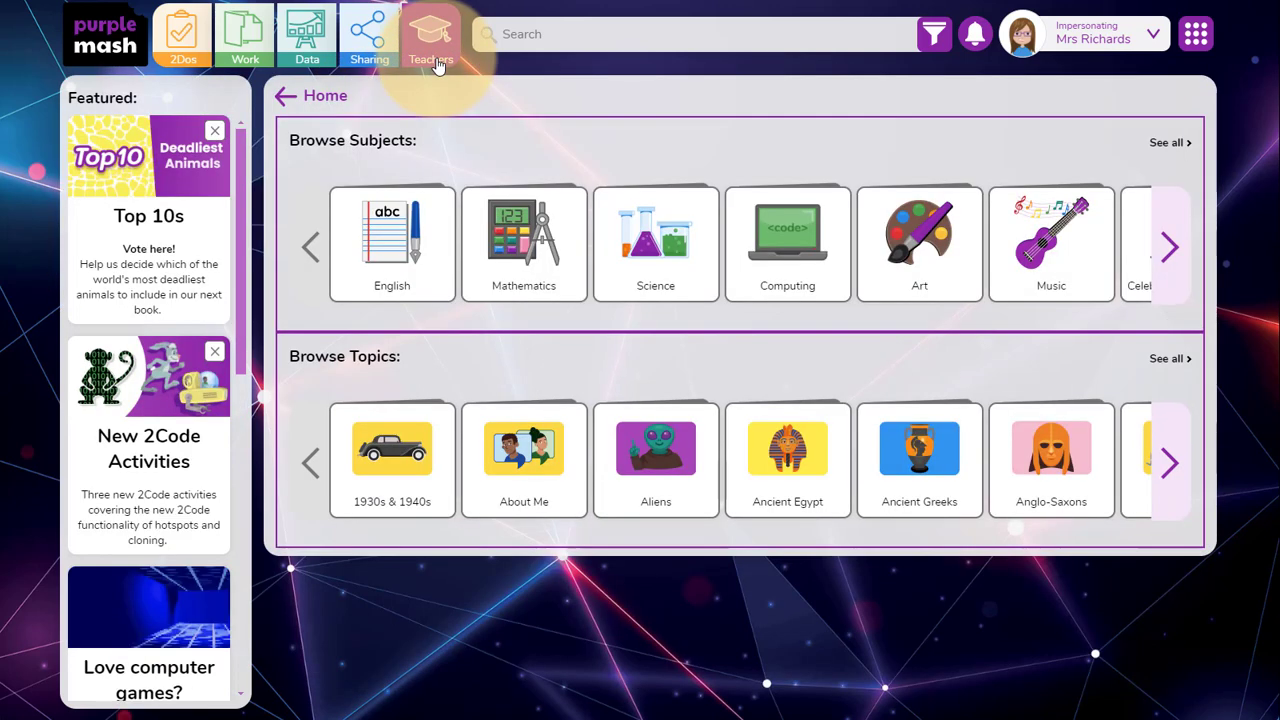
{"action": "left_click", "coordinate": [432, 32]}
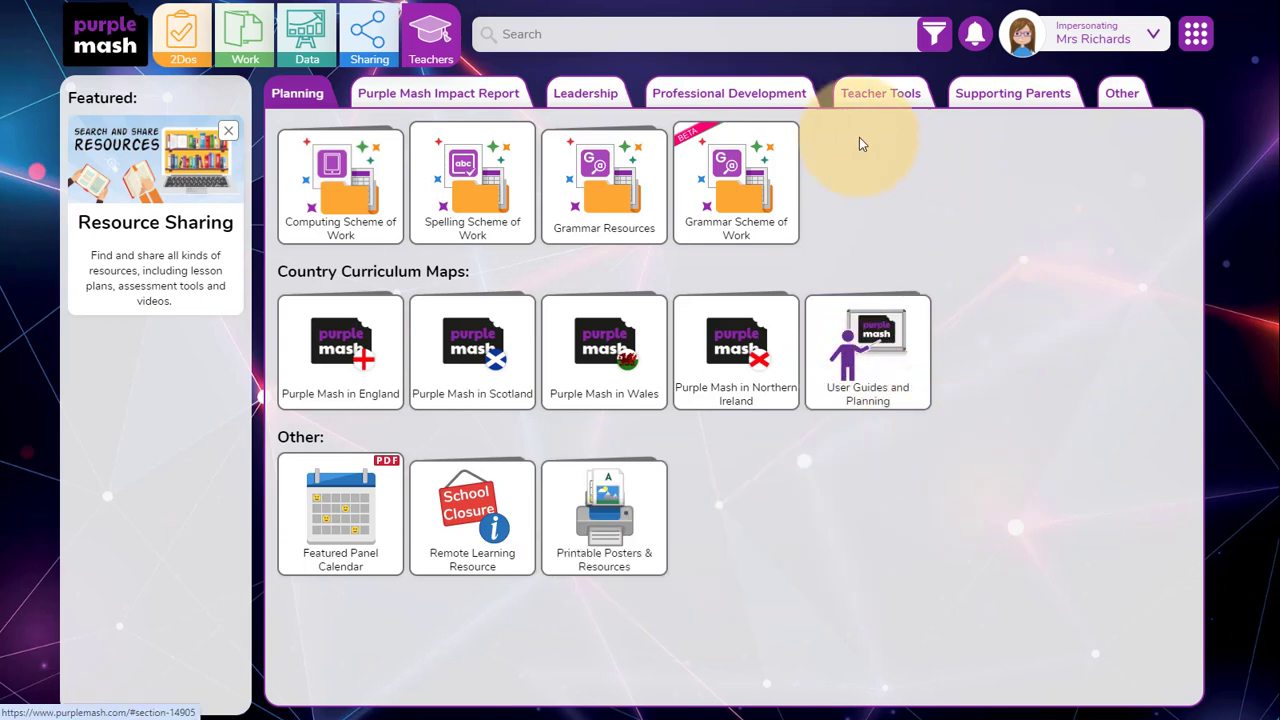
{"action": "left_click", "coordinate": [730, 94]}
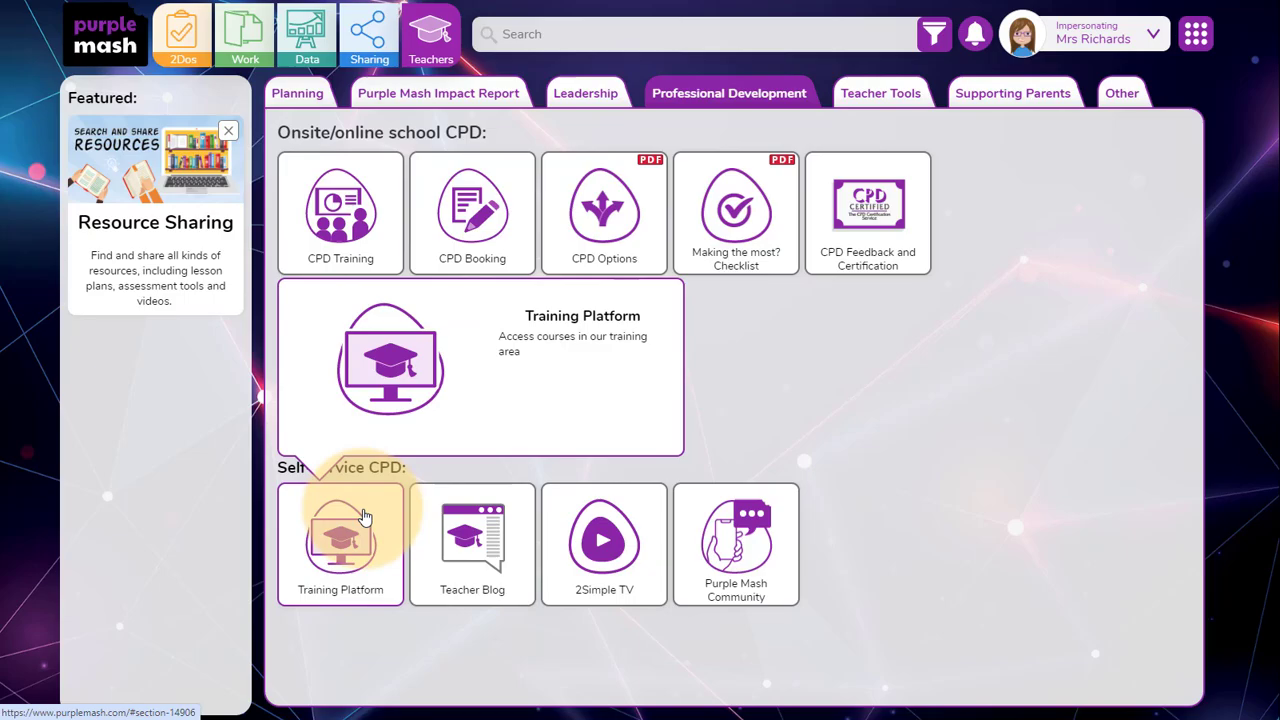
{"action": "left_click", "coordinate": [340, 540]}
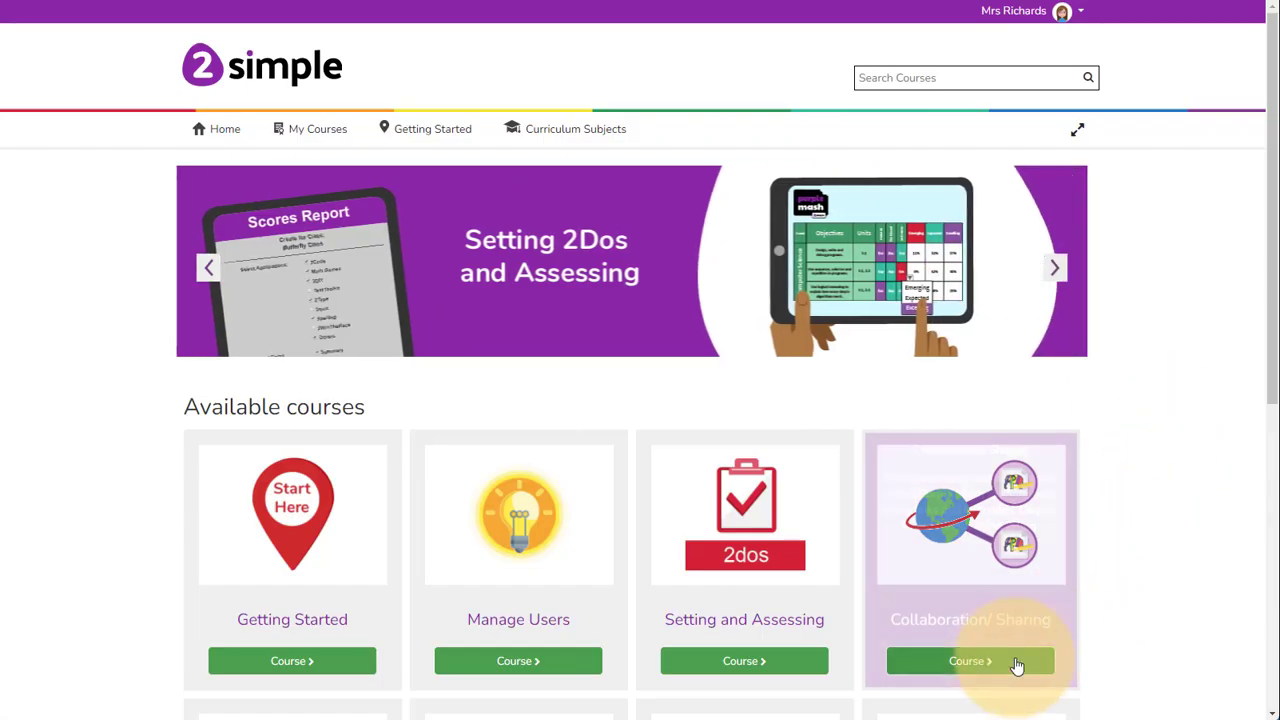
{"action": "mouse_move", "coordinate": [996, 670]}
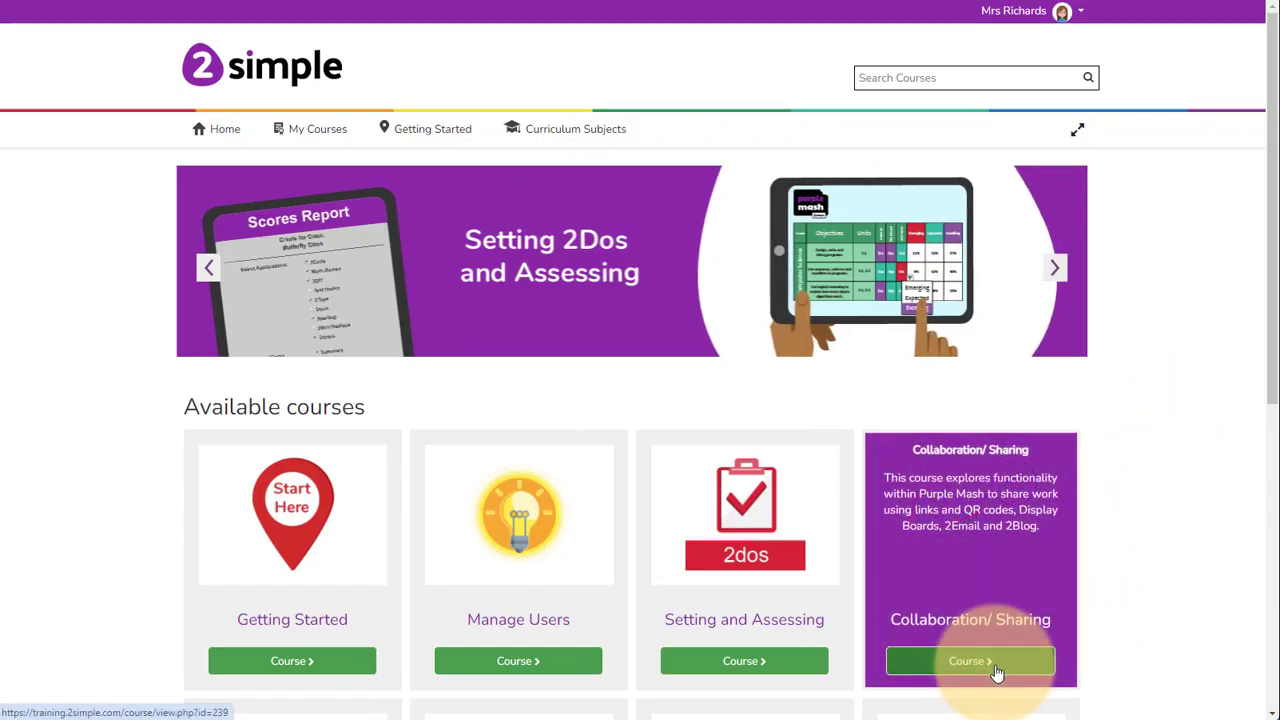